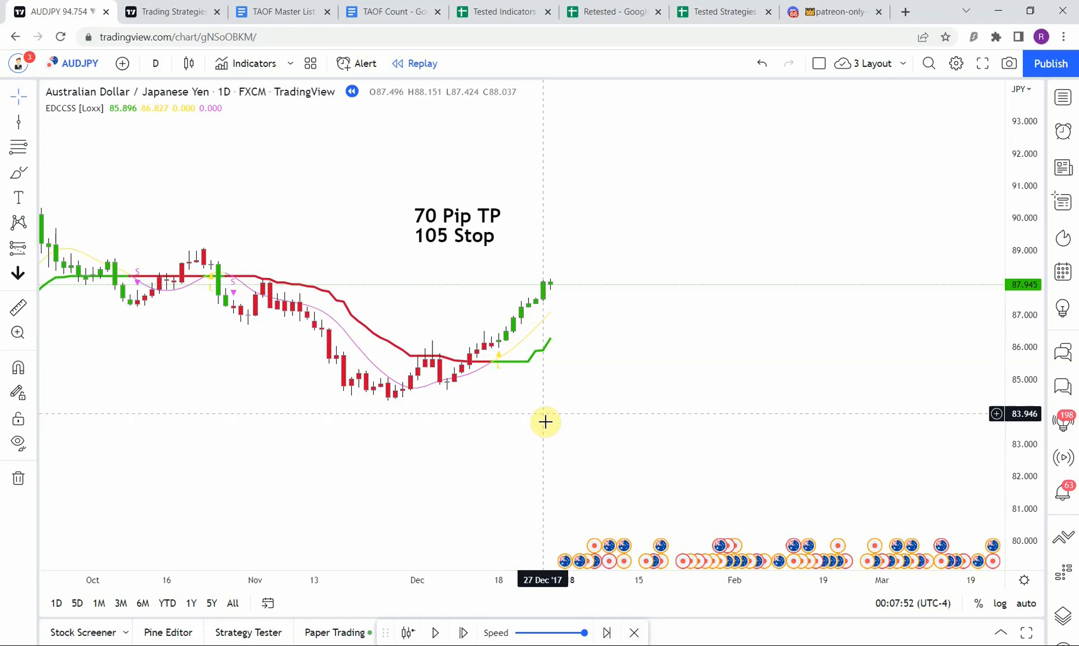
Step: Switch to the TAOF Count document showing 14 Winners under Strategies Tested
click(389, 11)
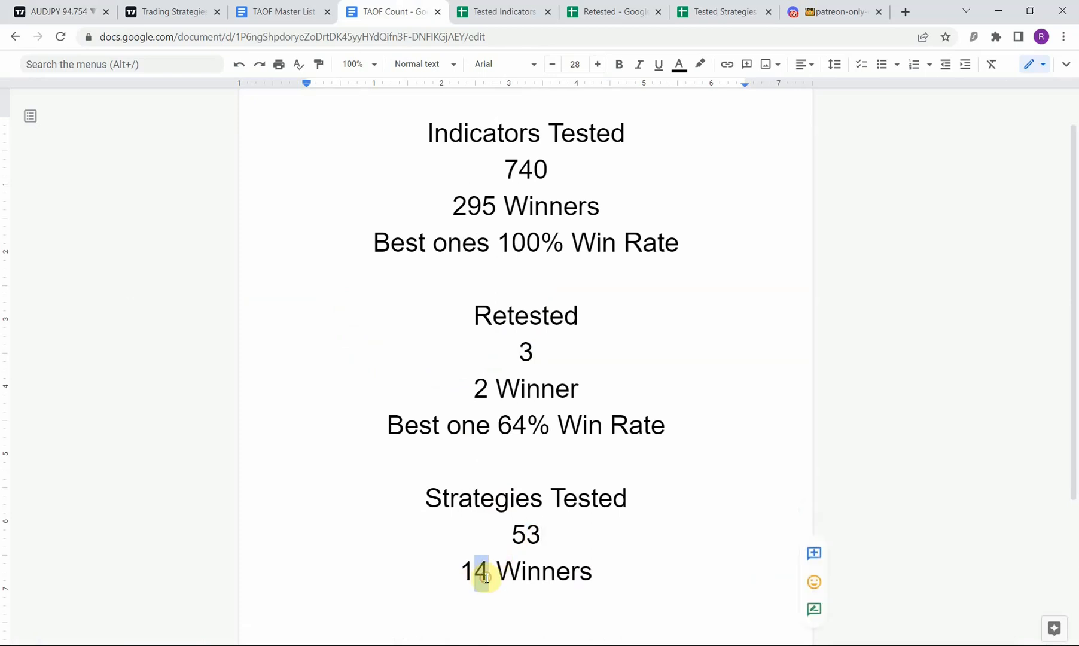
Step: Change the tally from 14 to 15 Winners, then return to the AUDJPY chart
text(5)
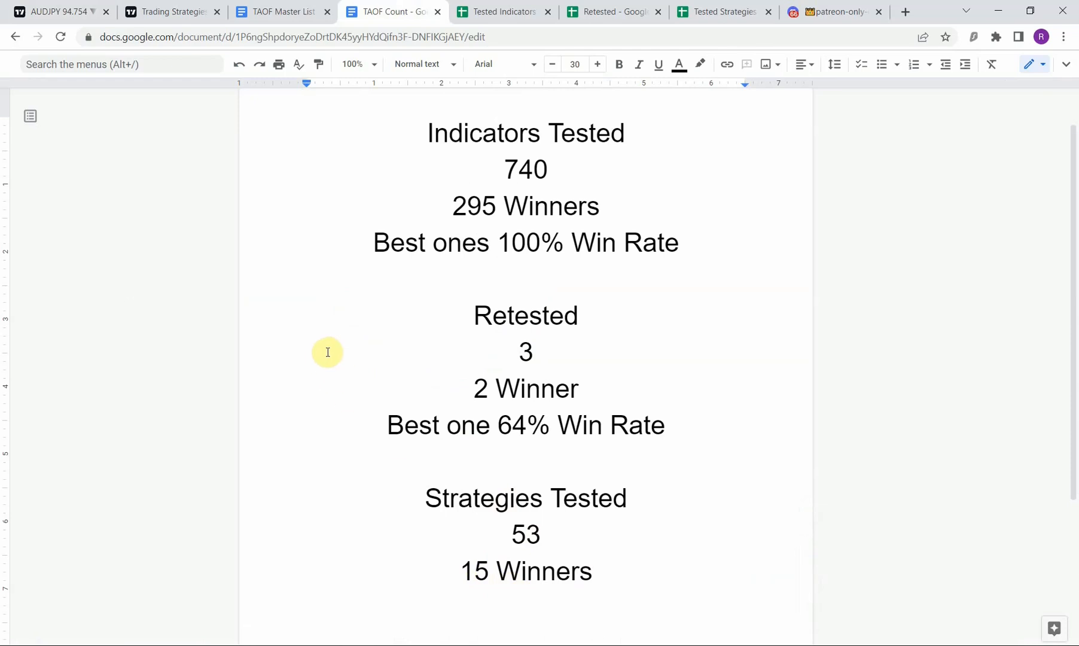
mouse_move(334, 354)
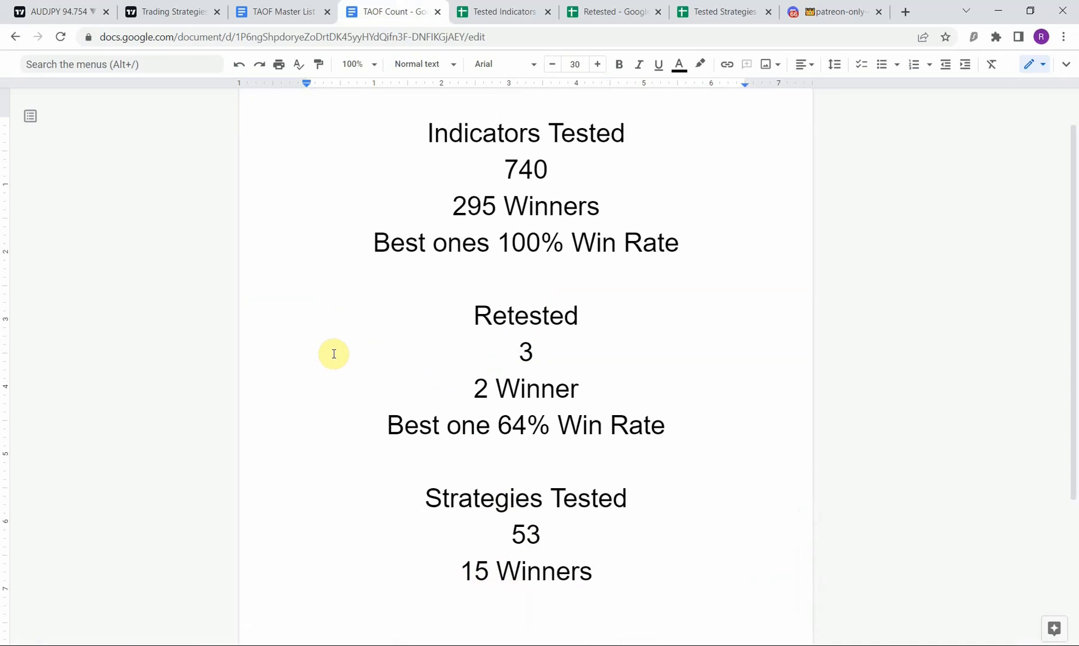
mouse_move(421, 576)
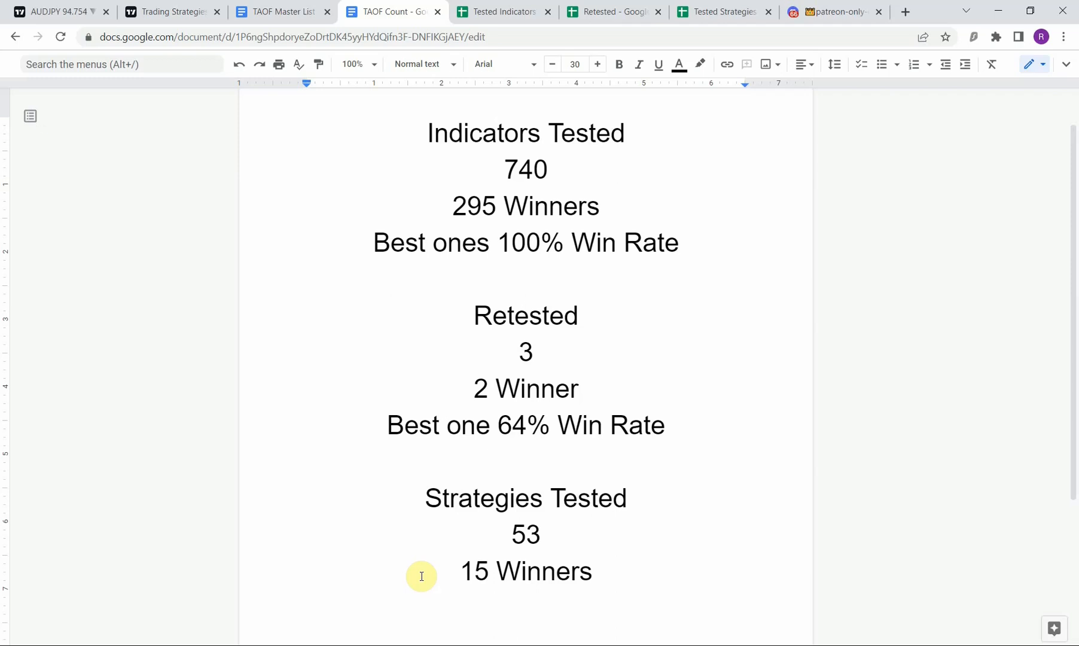
mouse_move(422, 562)
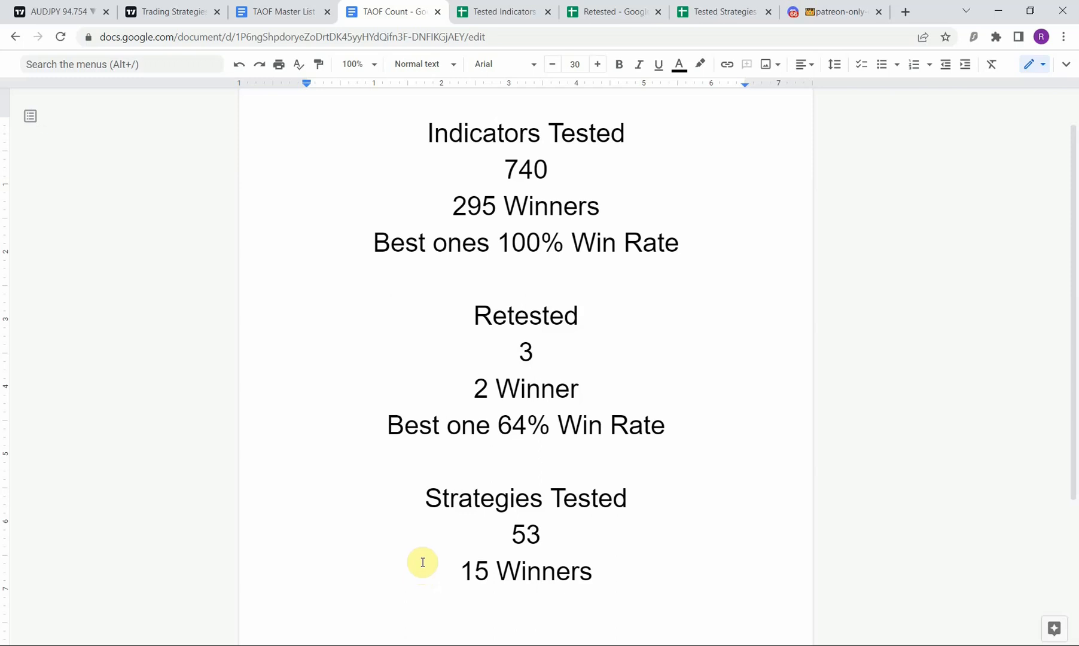
mouse_move(408, 452)
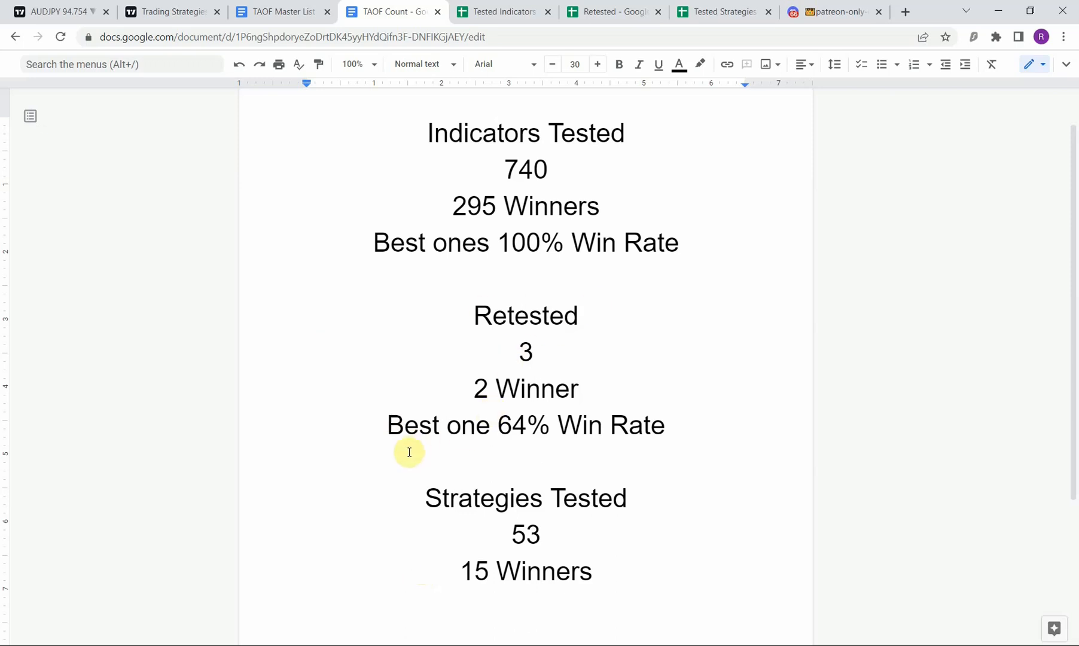
mouse_move(408, 441)
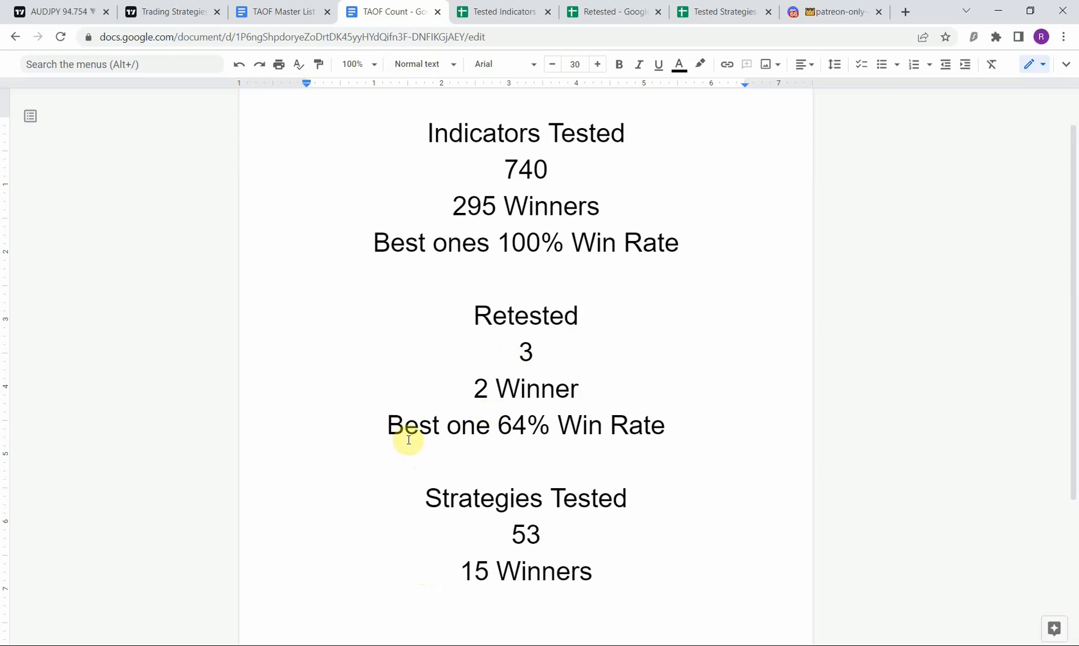
mouse_move(494, 432)
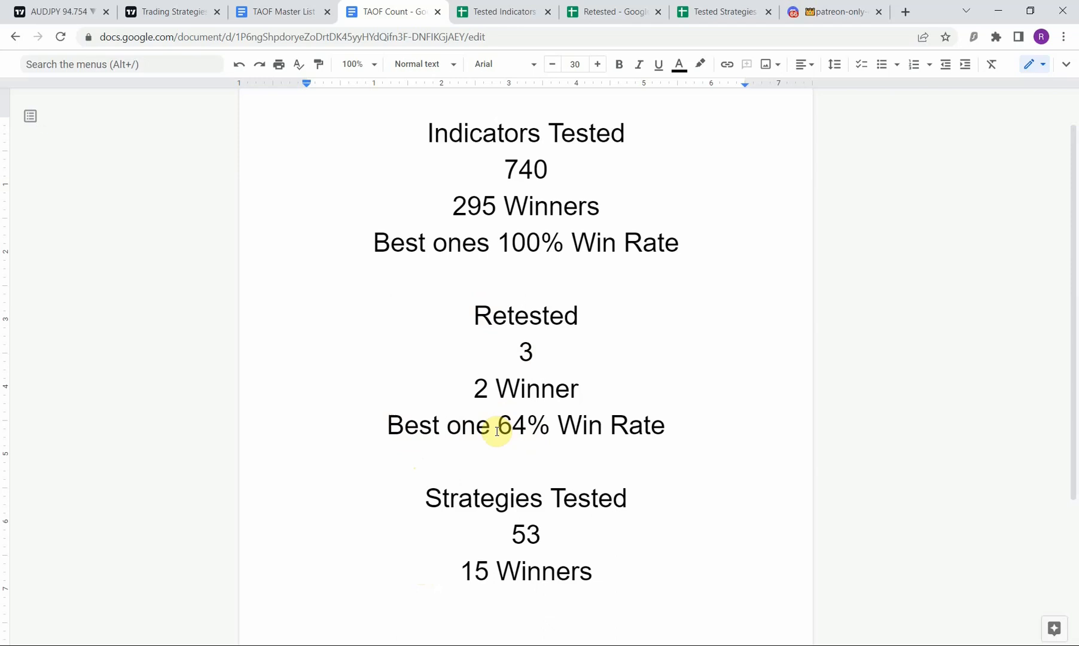
mouse_move(489, 425)
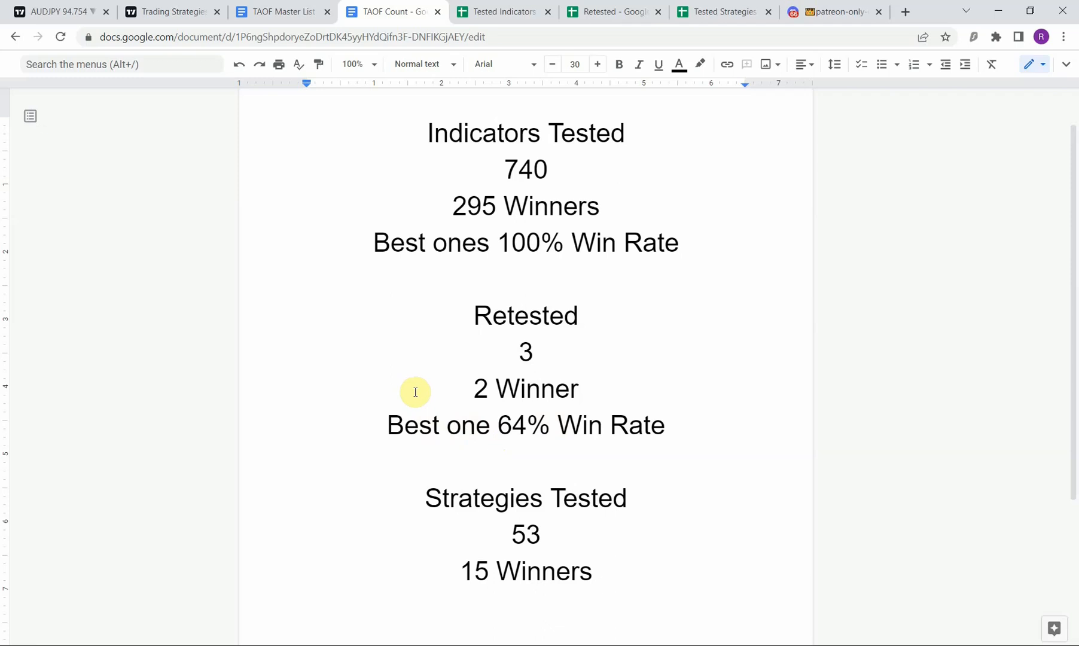
click(54, 12)
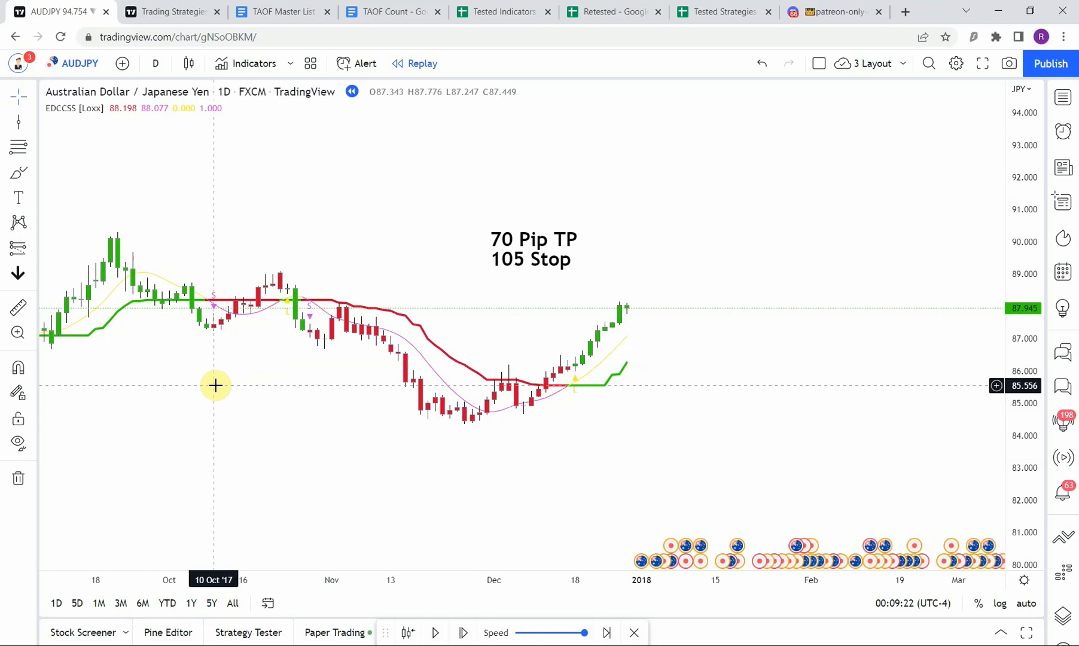
mouse_move(334, 338)
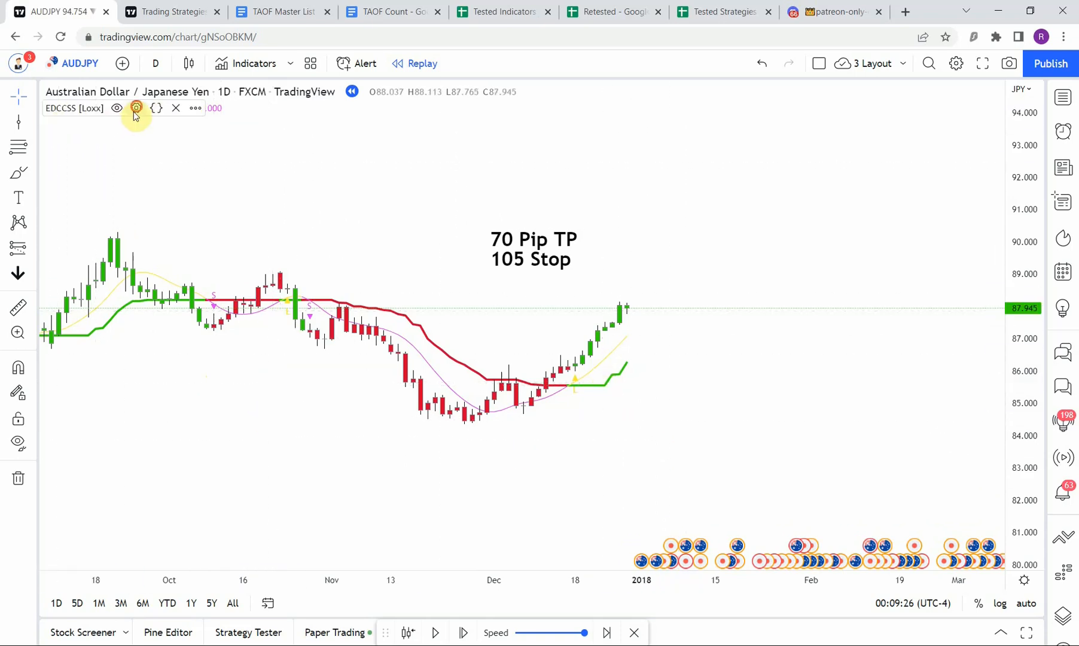
Step: Open the EDCCSS [Loxx] indicator settings on the Style tab
click(136, 108)
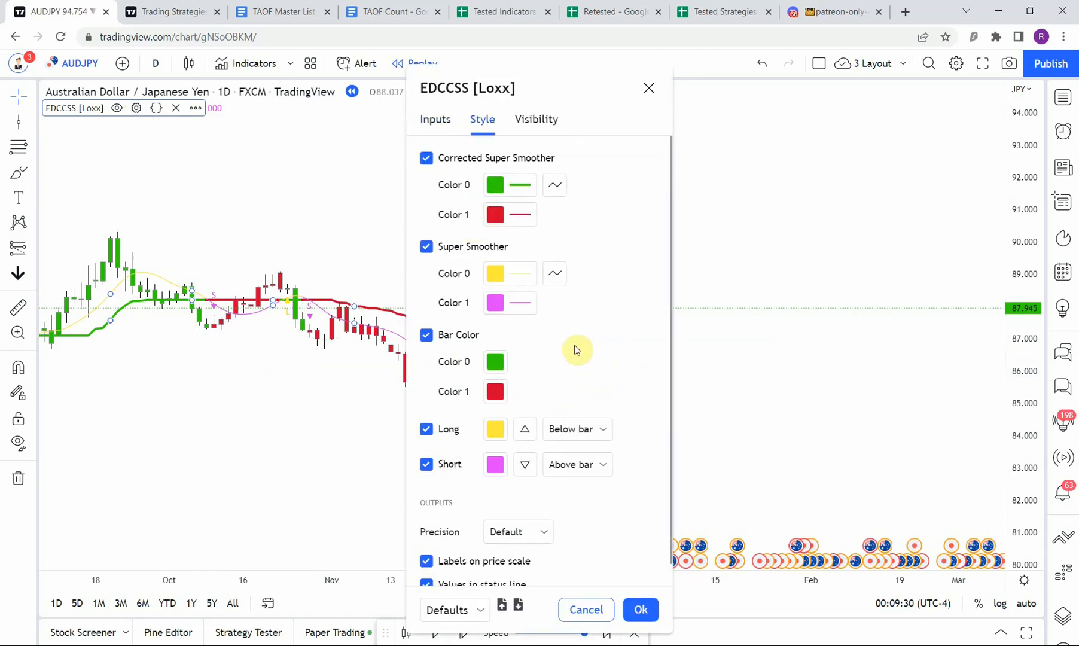
Step: Recolour the EDCCSS Long signal from yellow to green and apply with Ok
scroll(down, 3)
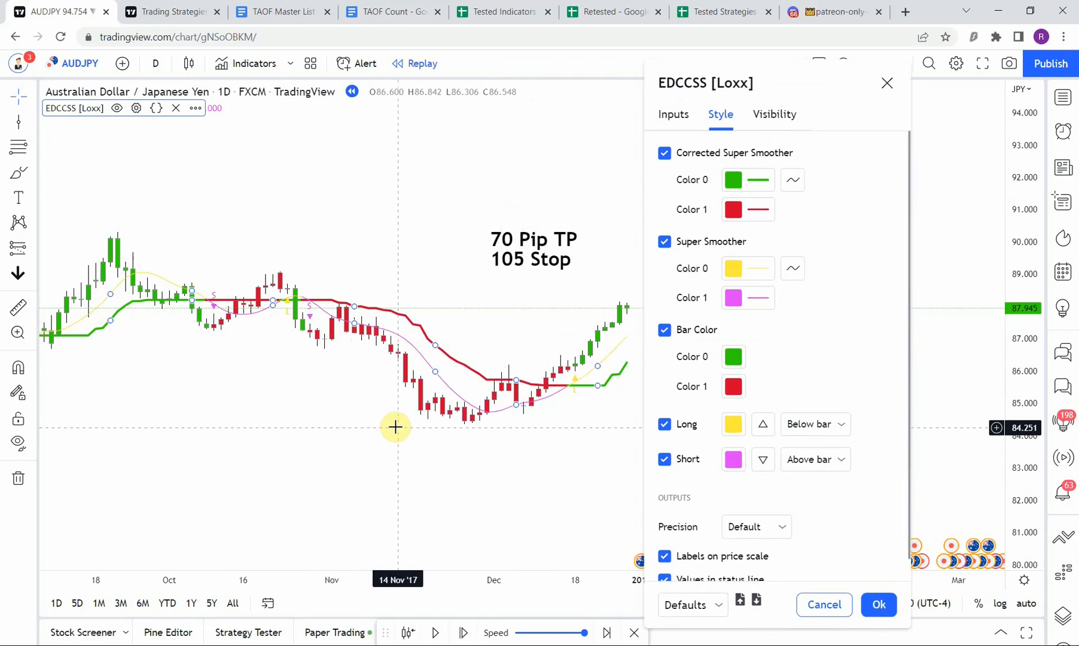
mouse_move(414, 423)
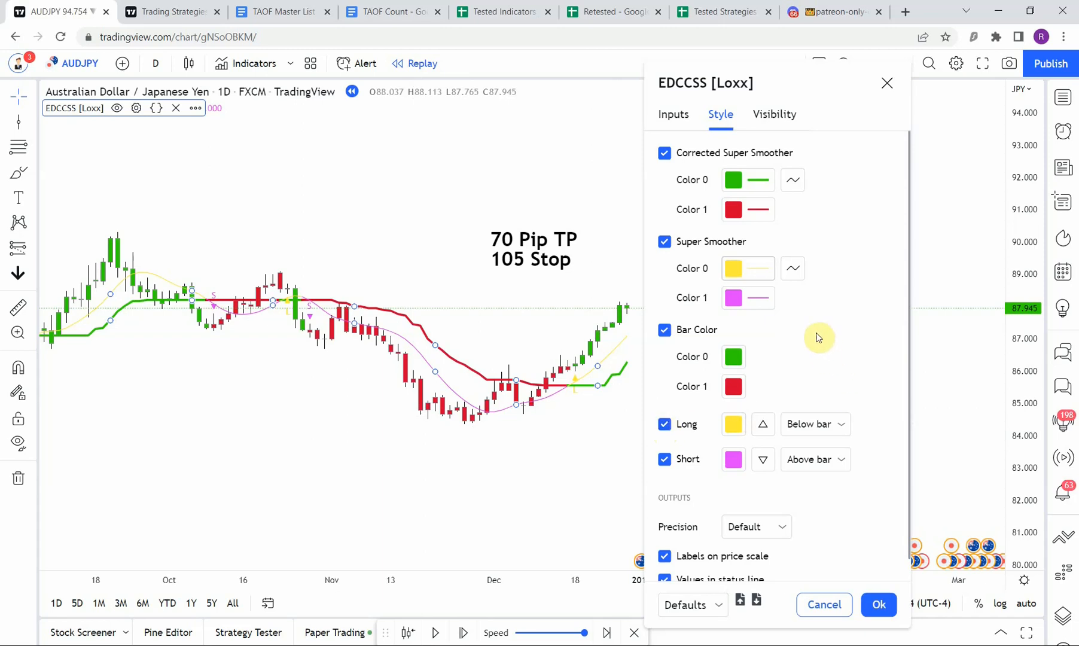
mouse_move(803, 356)
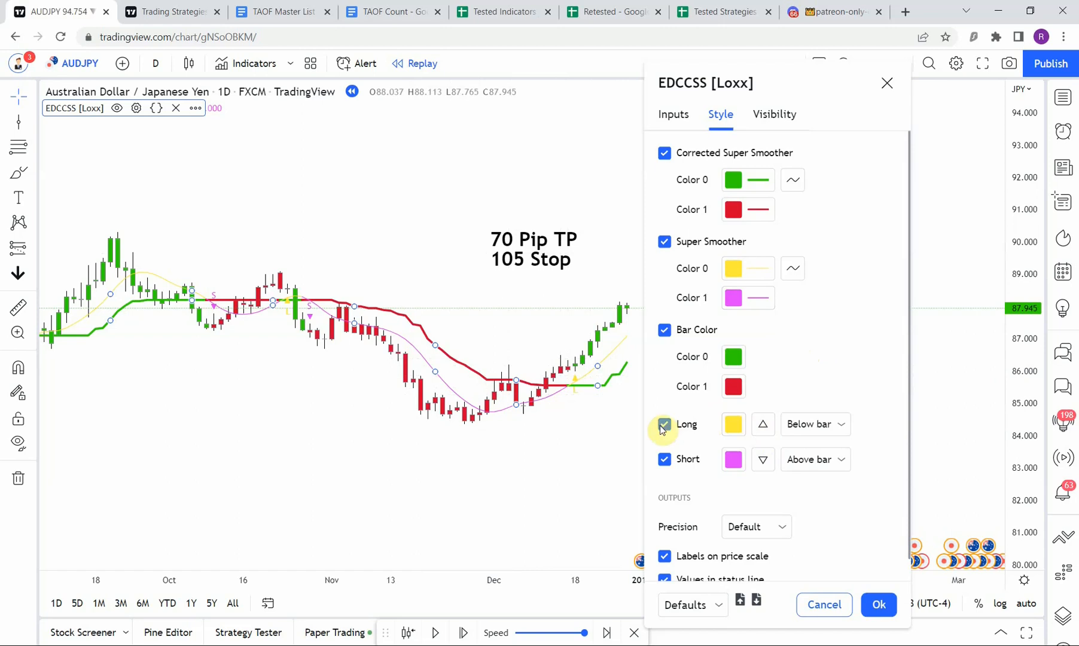
click(733, 423)
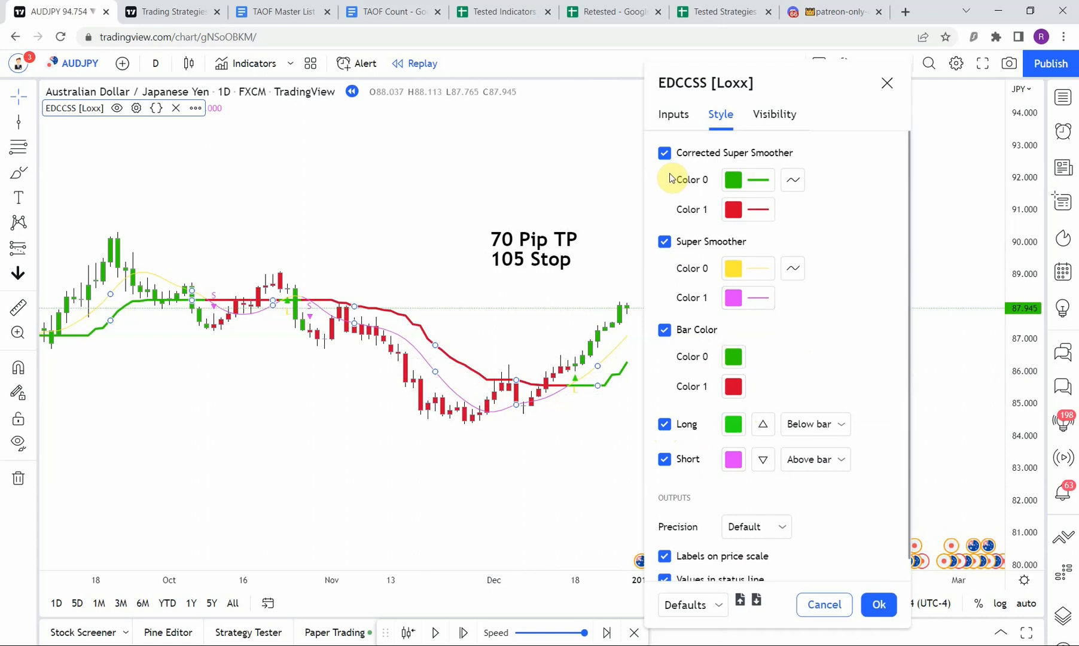
scroll(down, 3)
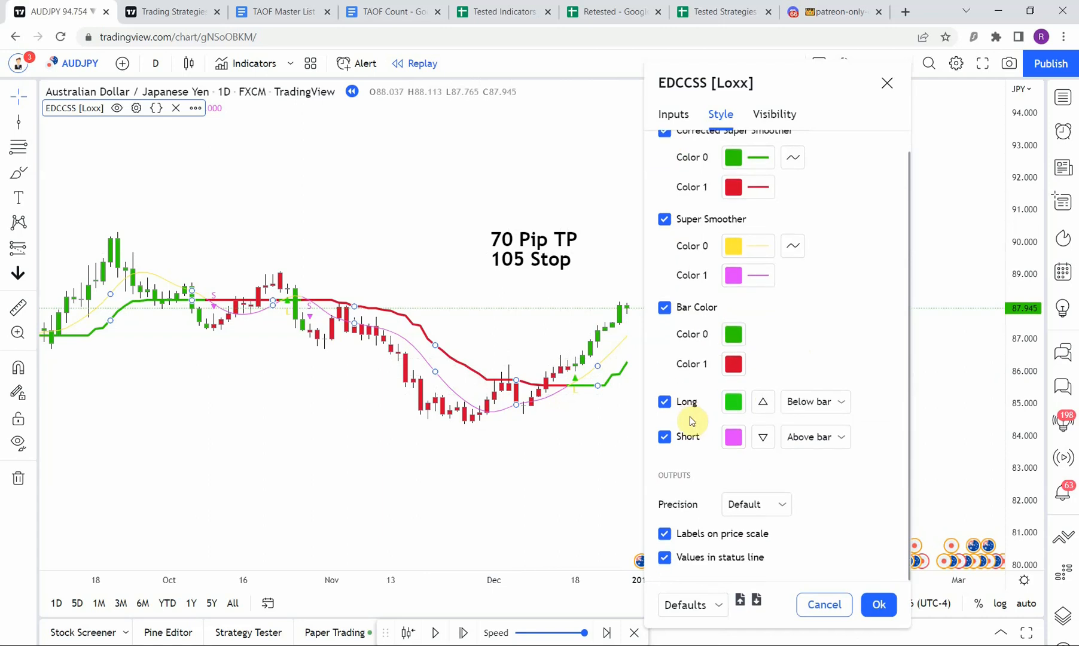
mouse_move(665, 559)
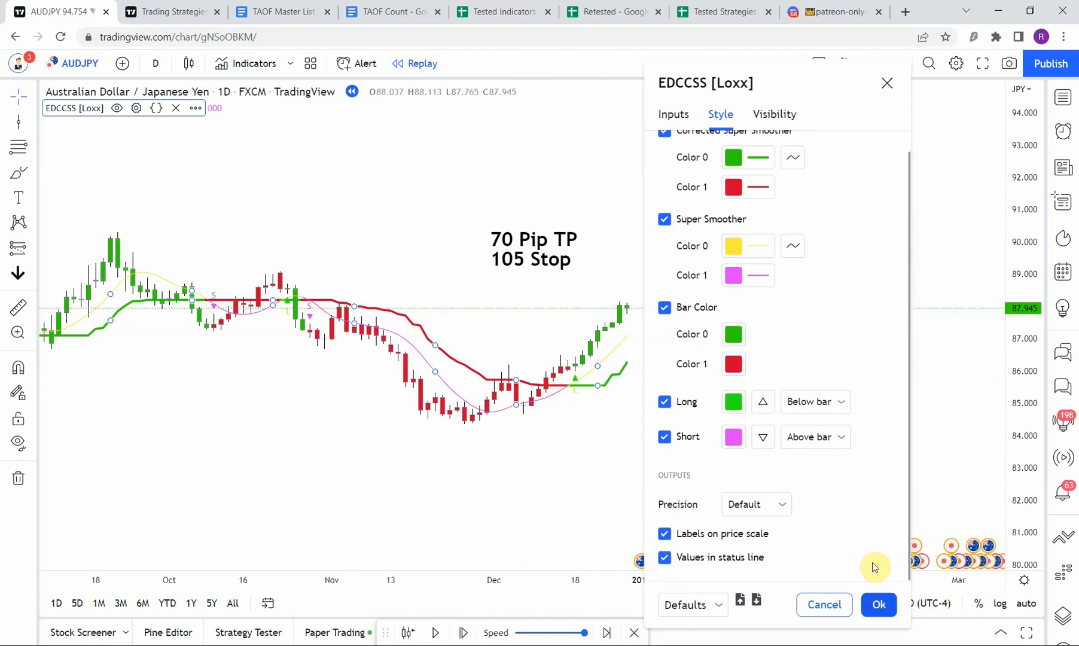
click(878, 605)
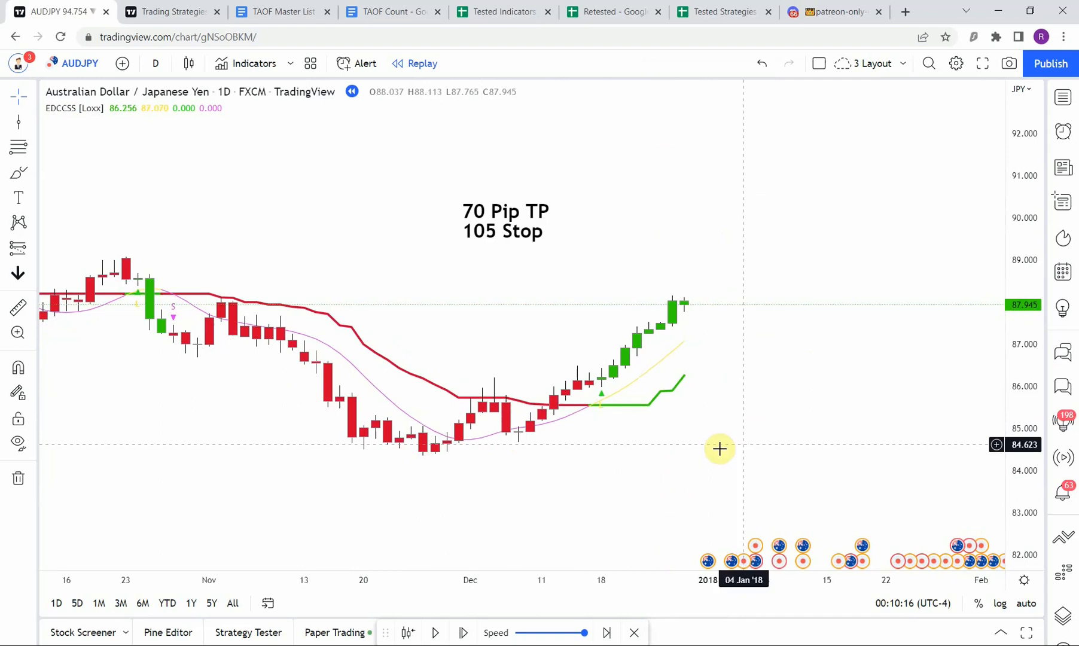
mouse_move(600, 409)
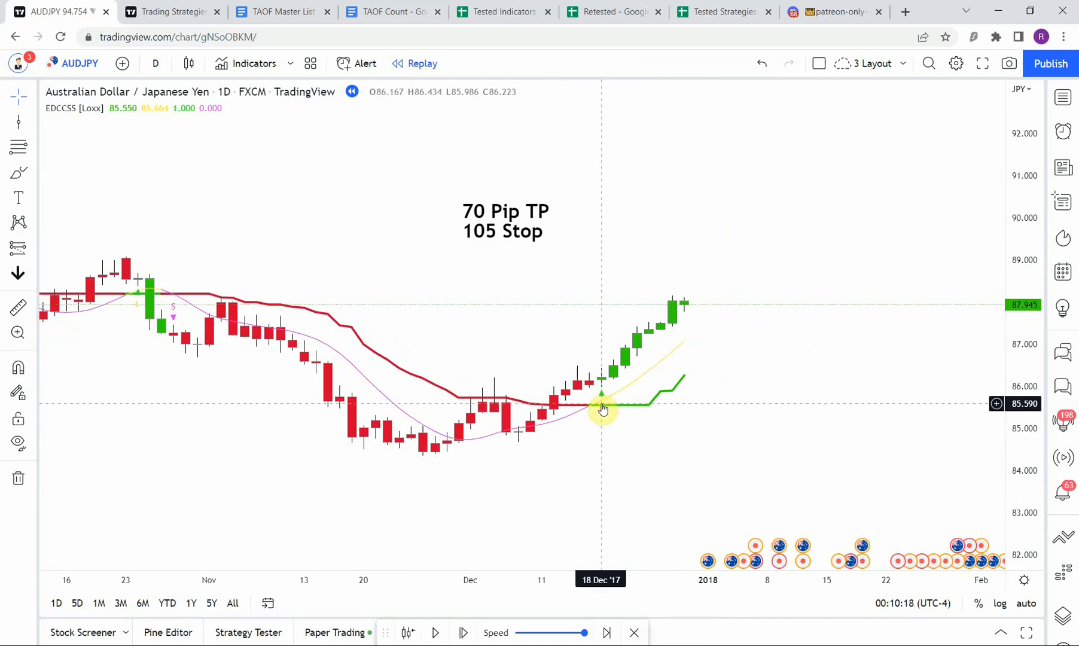
Step: Pan the AUDJPY daily chart to centre the mid-December 2017 long signal
drag(602, 409, 739, 438)
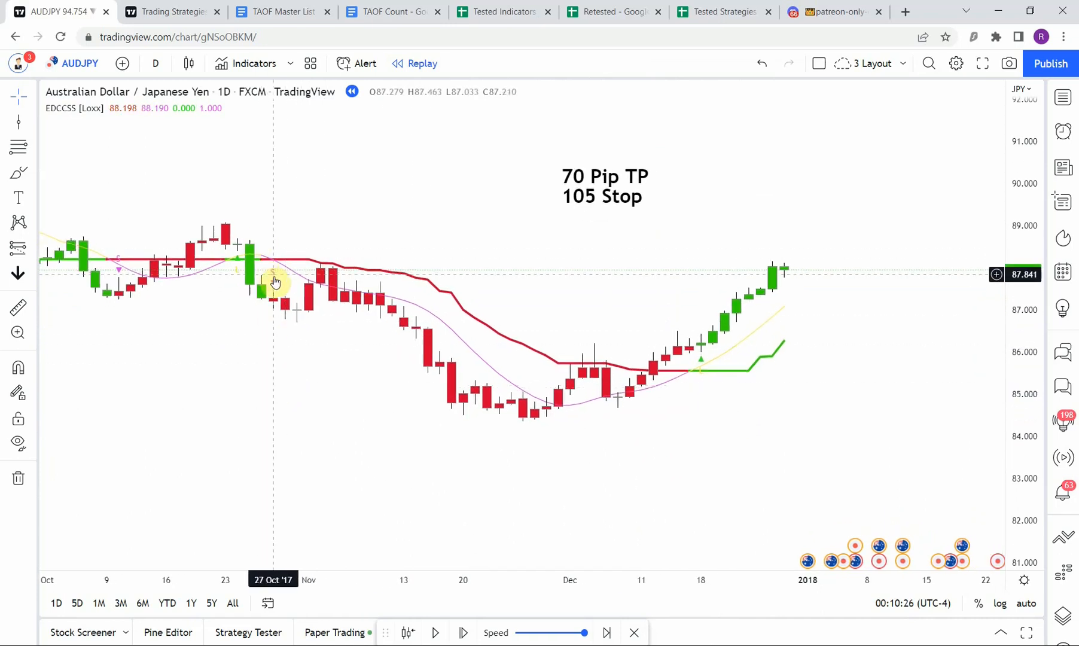
drag(275, 282, 704, 449)
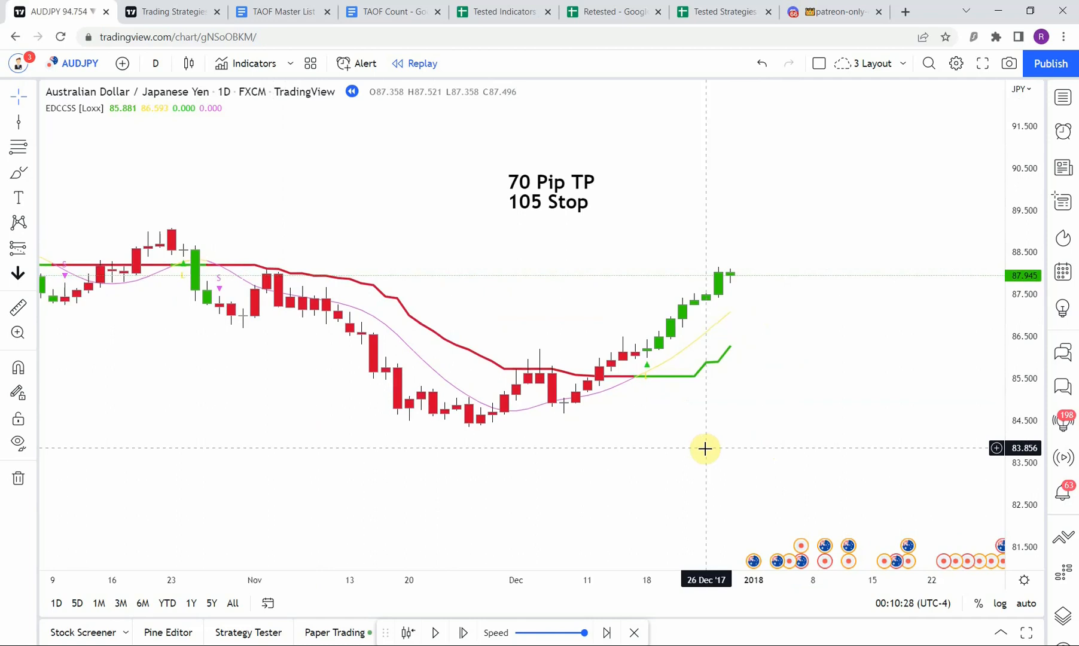
drag(704, 449, 740, 459)
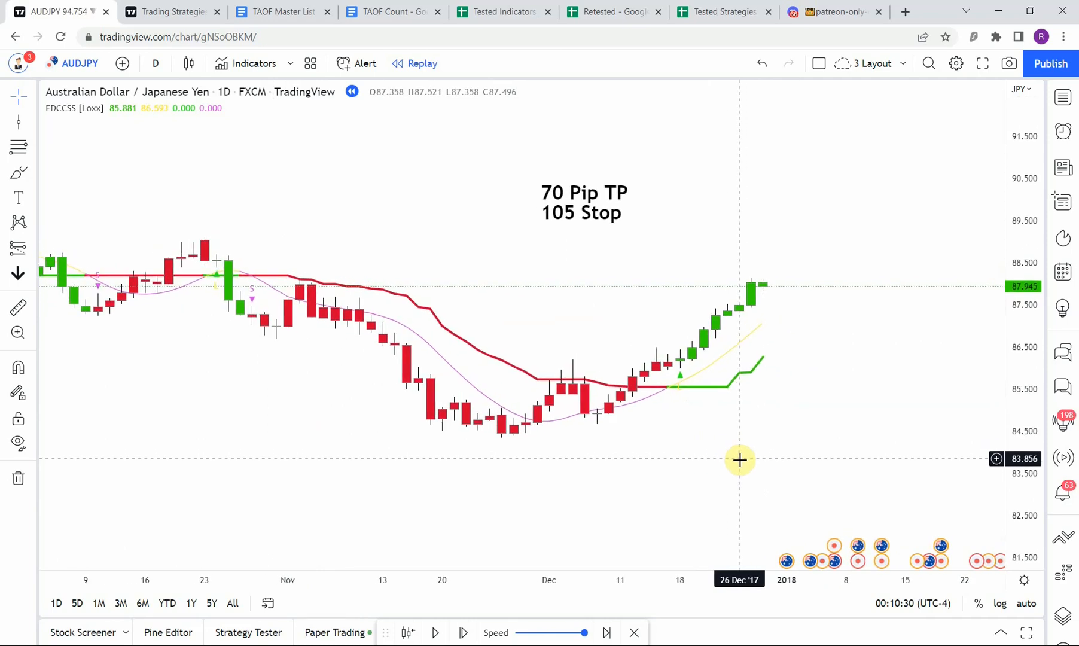
drag(740, 459, 710, 449)
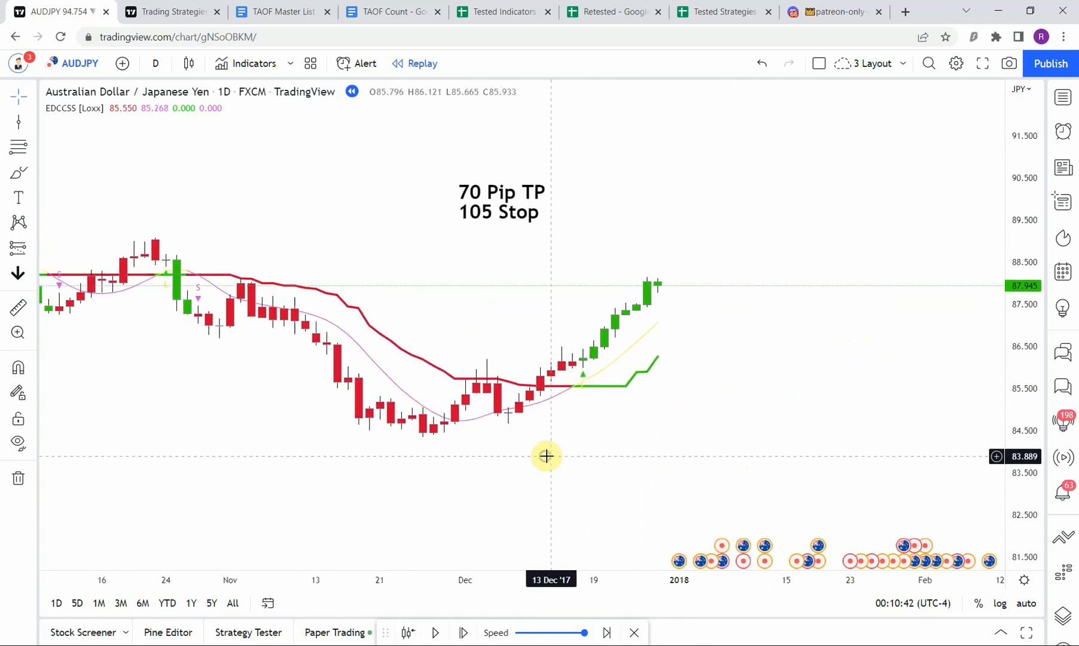
mouse_move(560, 484)
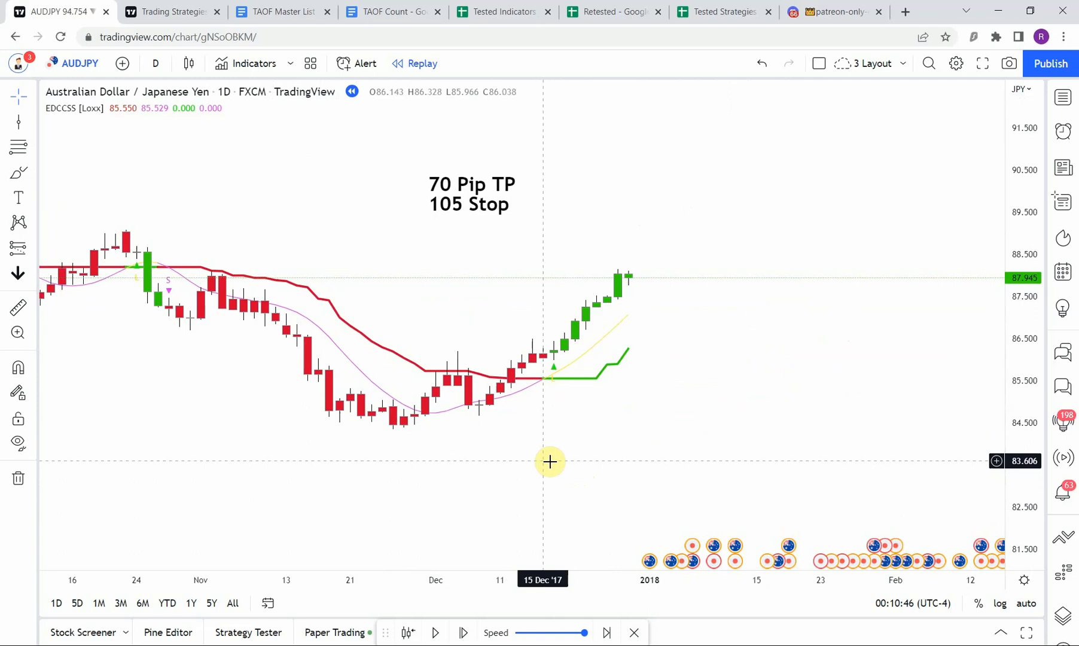
mouse_move(493, 486)
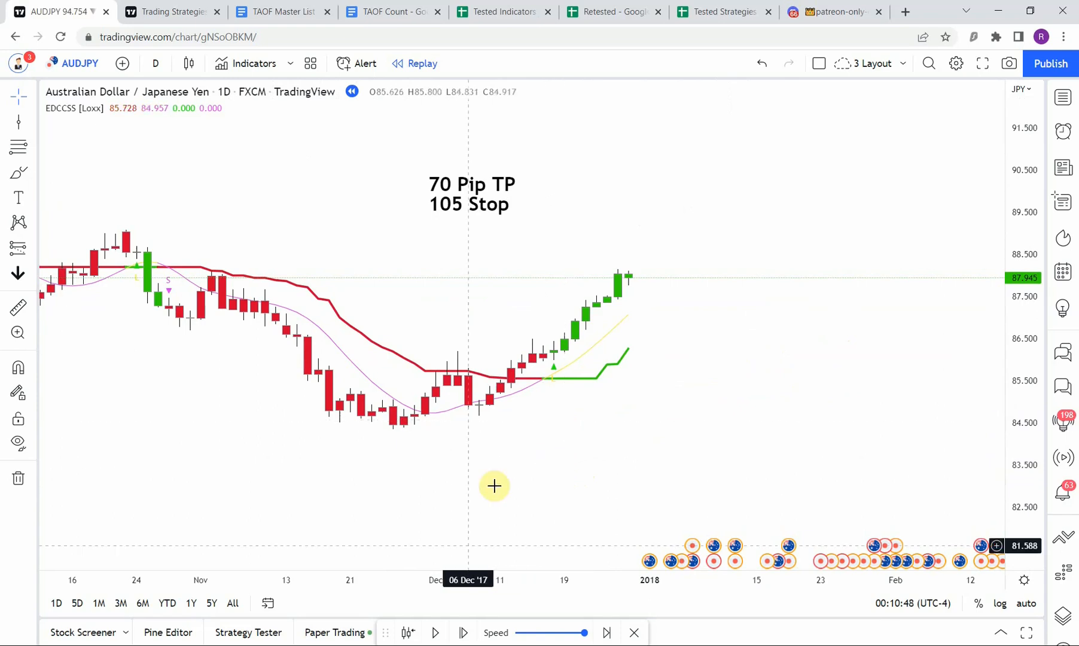
click(435, 632)
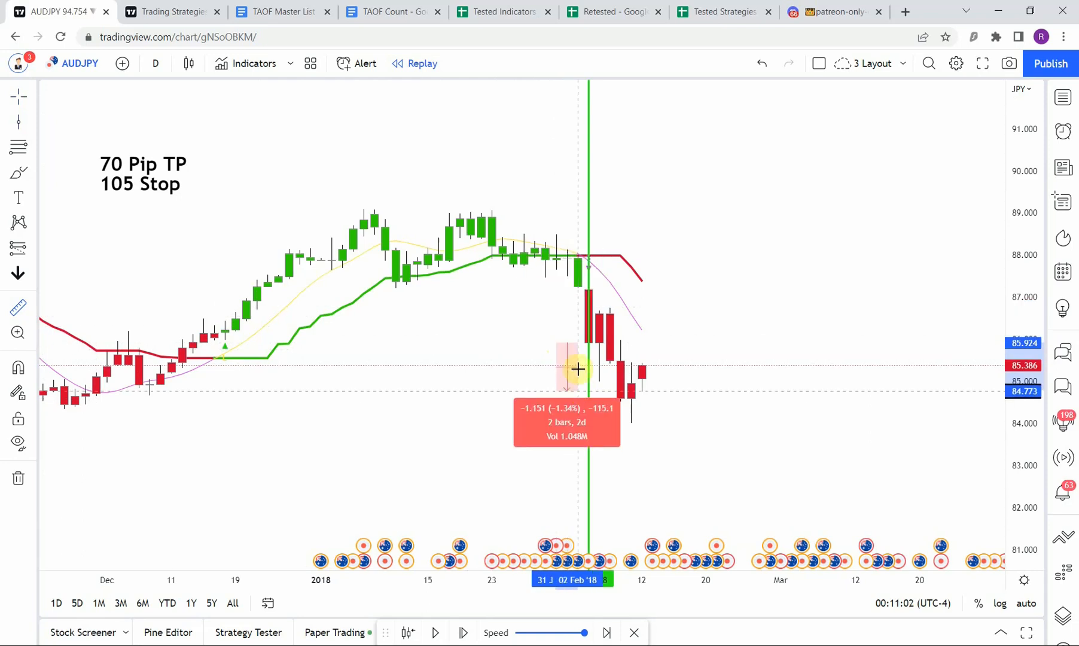
mouse_move(956, 289)
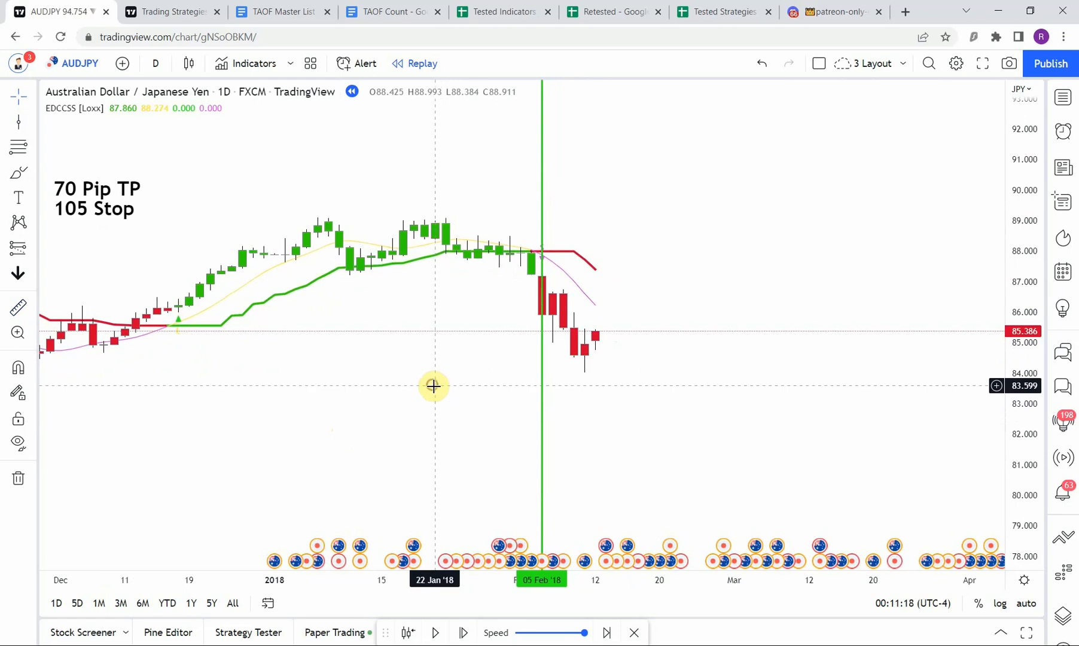
Step: Play the replay forward past the 05 Feb '18 signal and stop after the downtrend
click(435, 632)
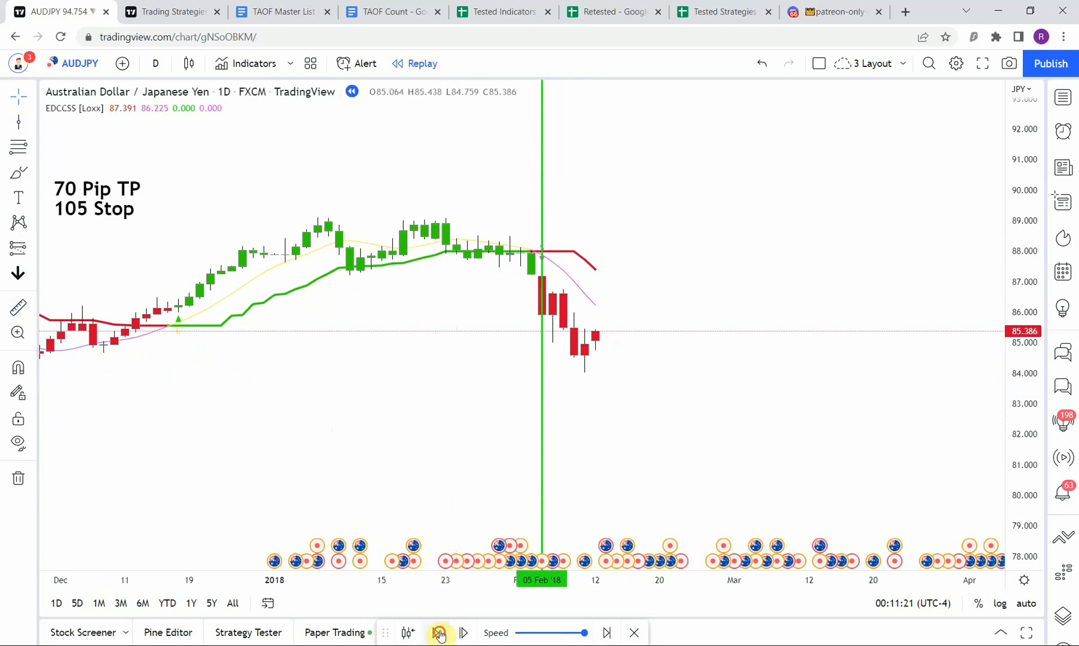
click(437, 632)
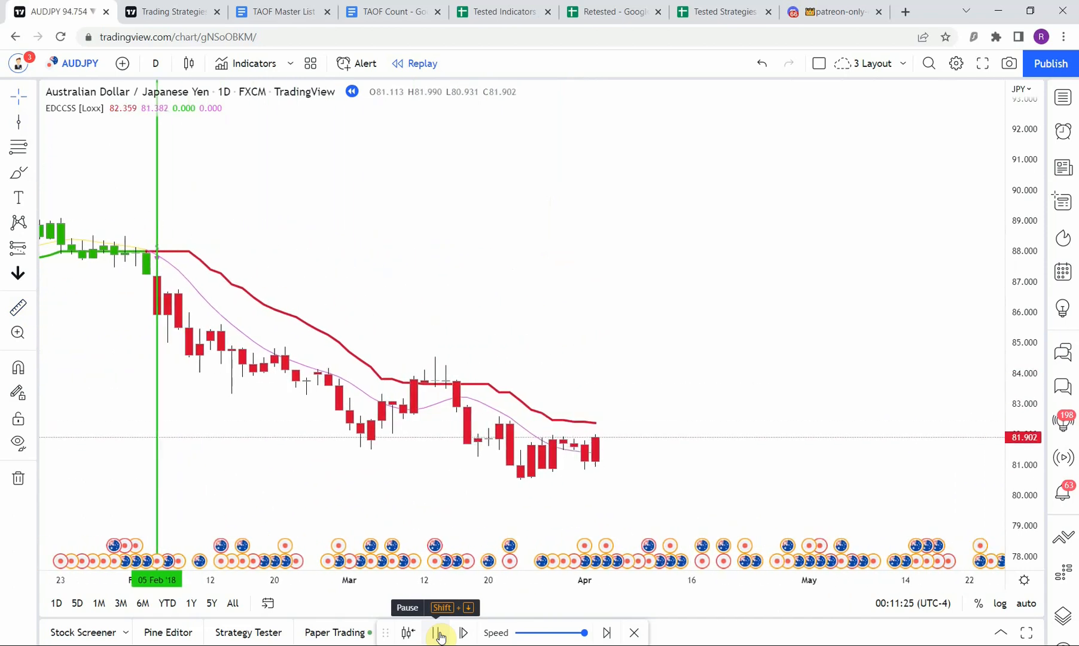
click(439, 632)
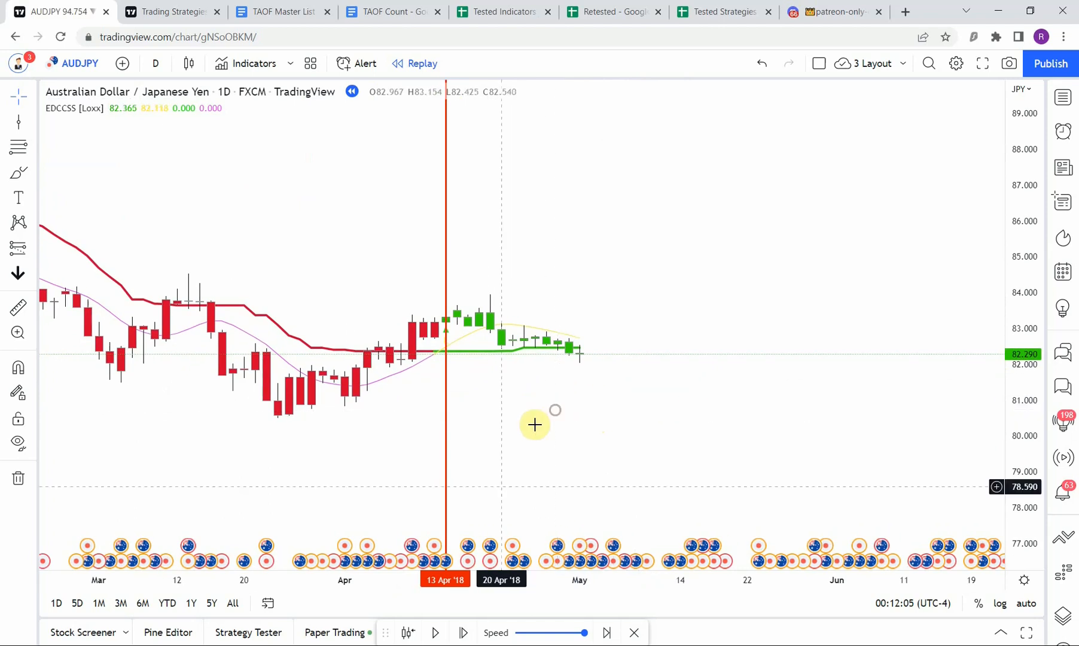
Step: Replay to the next signal and make the 07 May '18 vertical line green
click(435, 632)
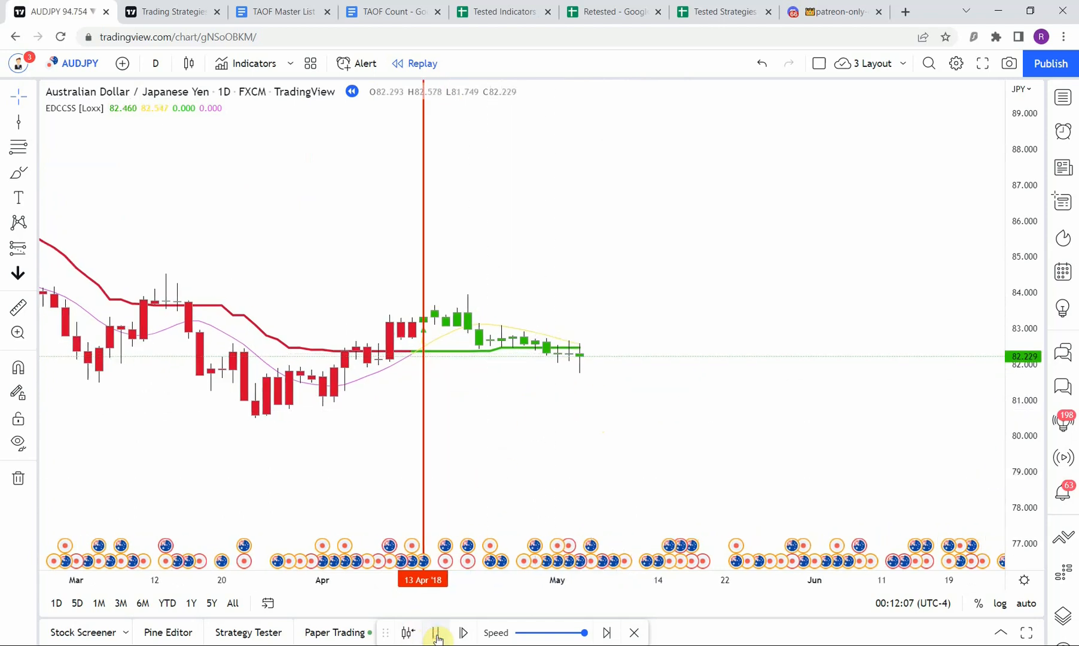
click(436, 632)
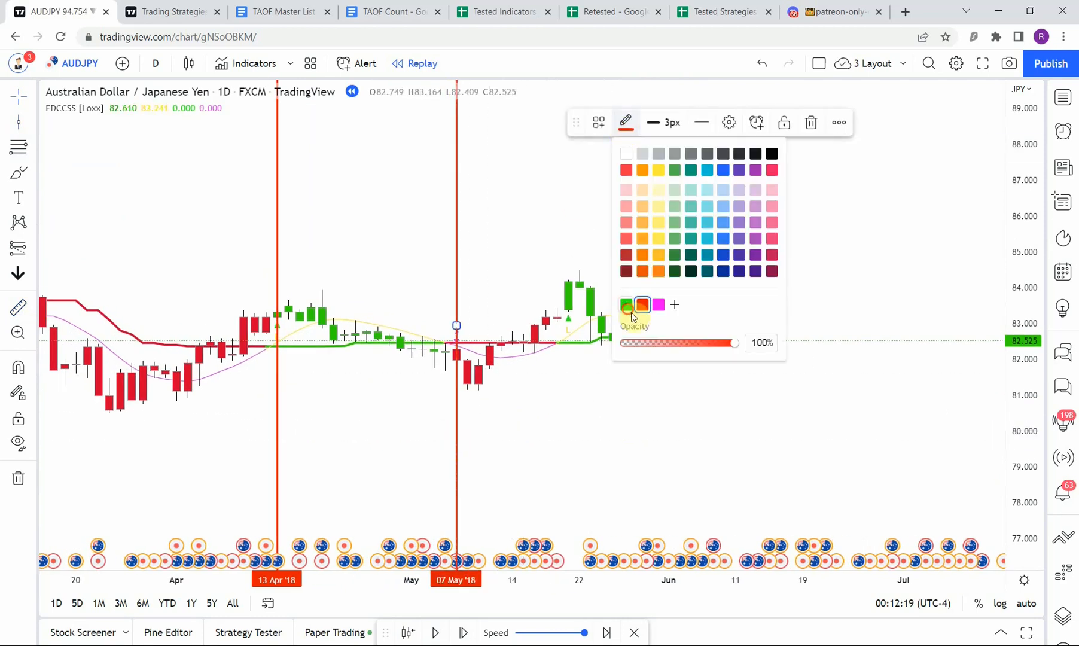
click(625, 304)
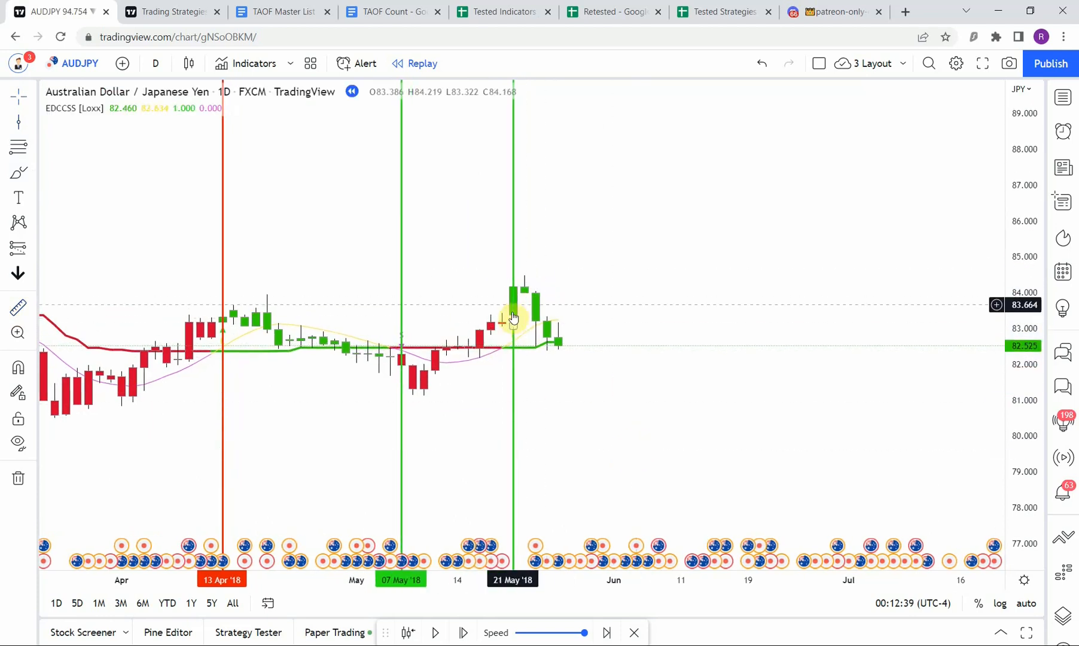
mouse_move(520, 286)
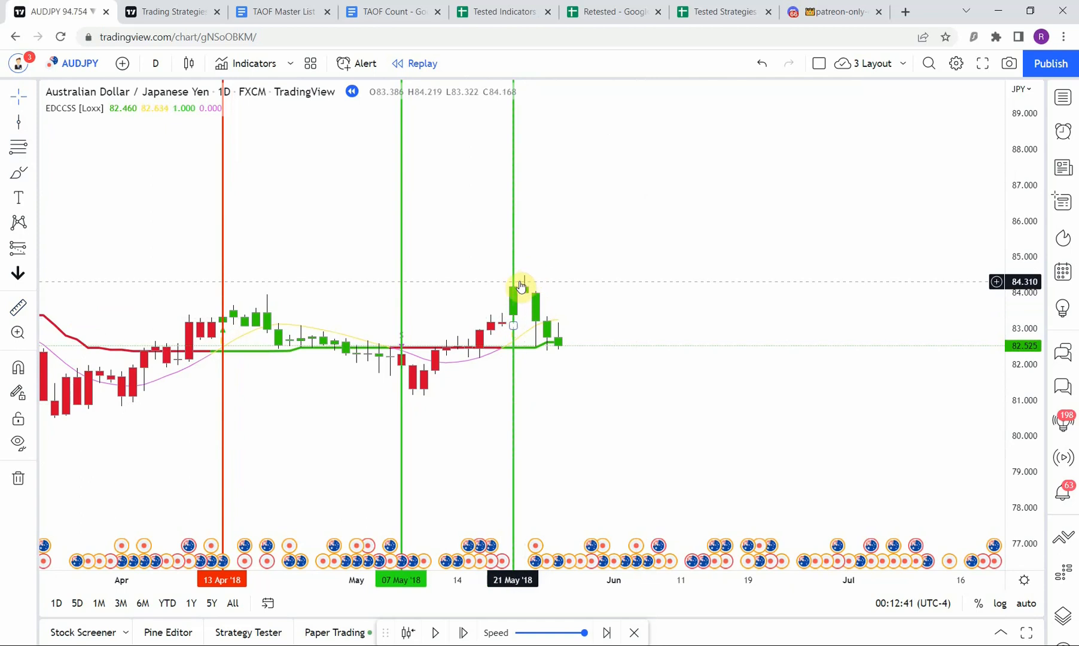
mouse_move(589, 386)
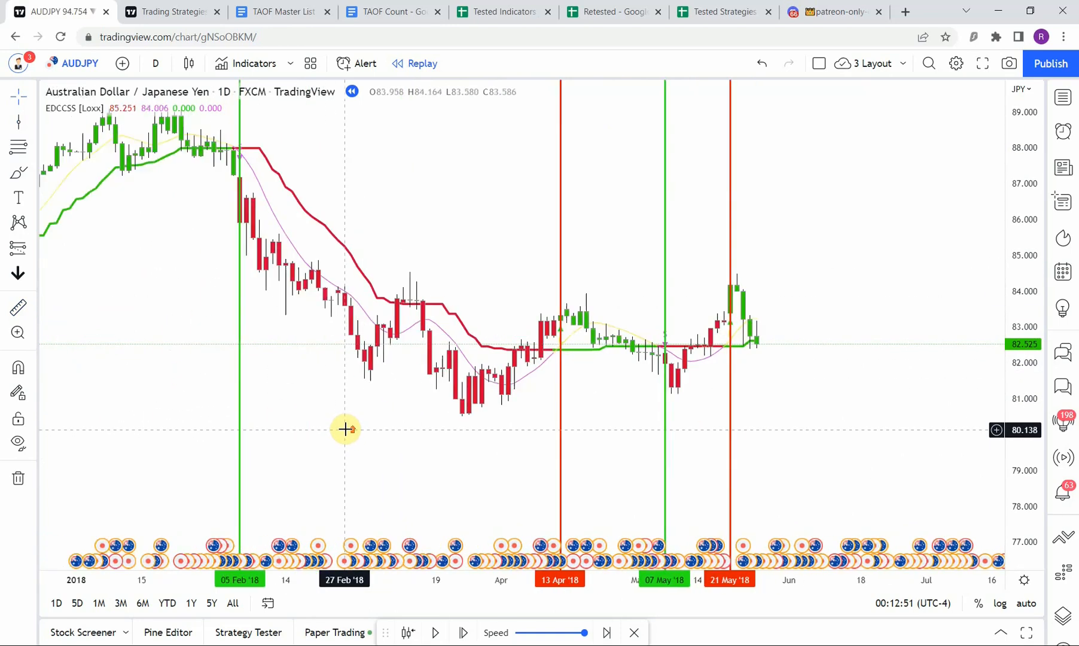
Step: Shift the chart past the May signals and keep the replay running toward late 2018
drag(344, 428, 633, 417)
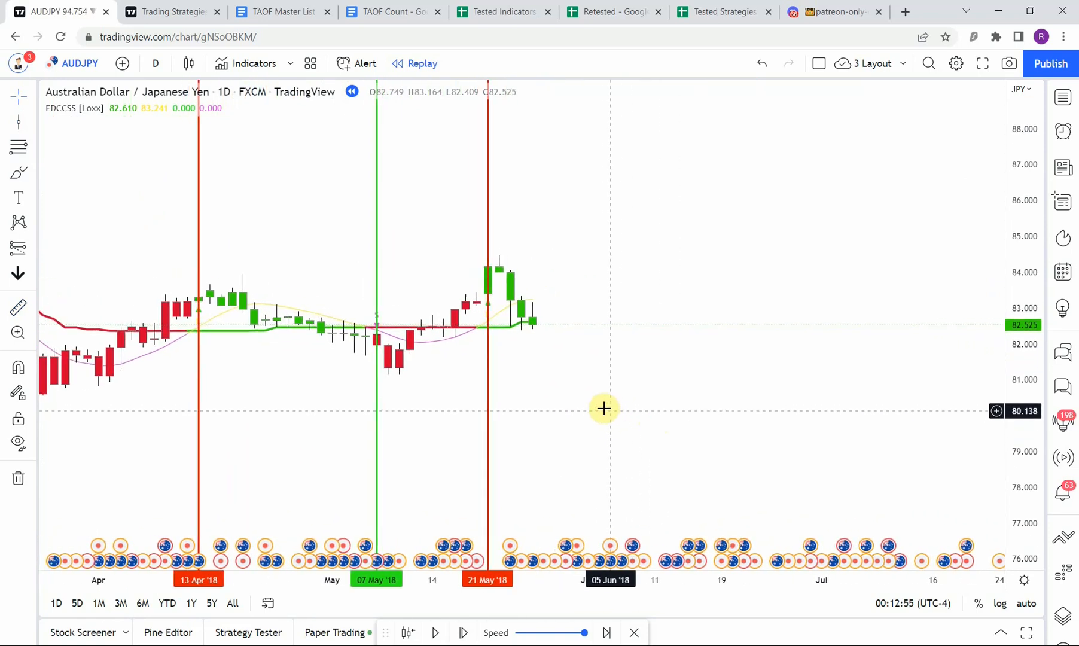
mouse_move(605, 410)
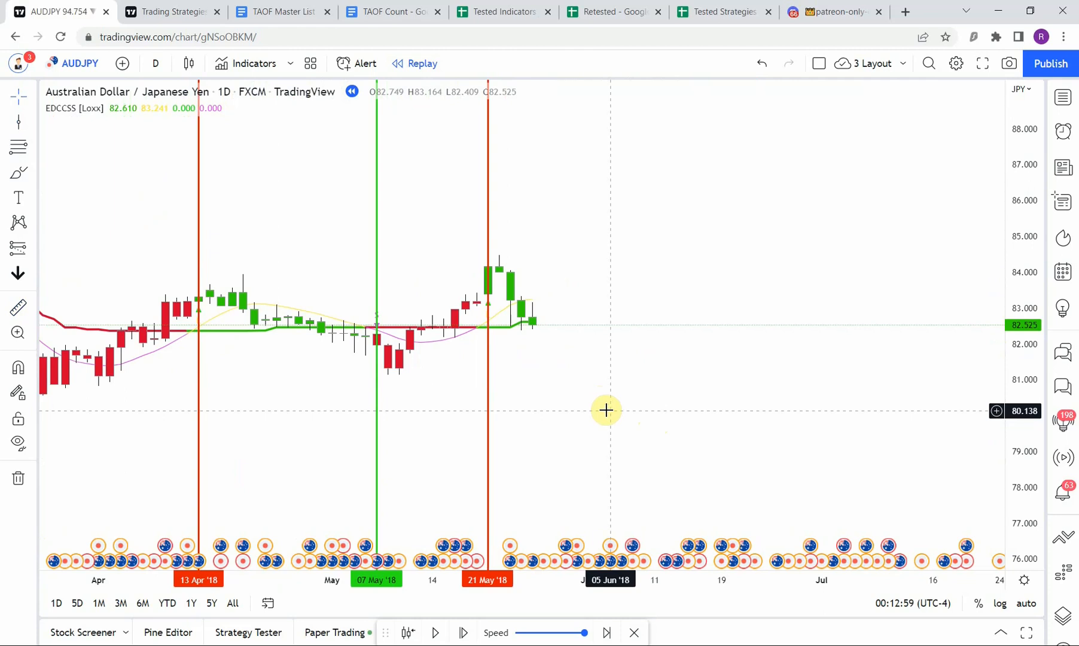
click(435, 632)
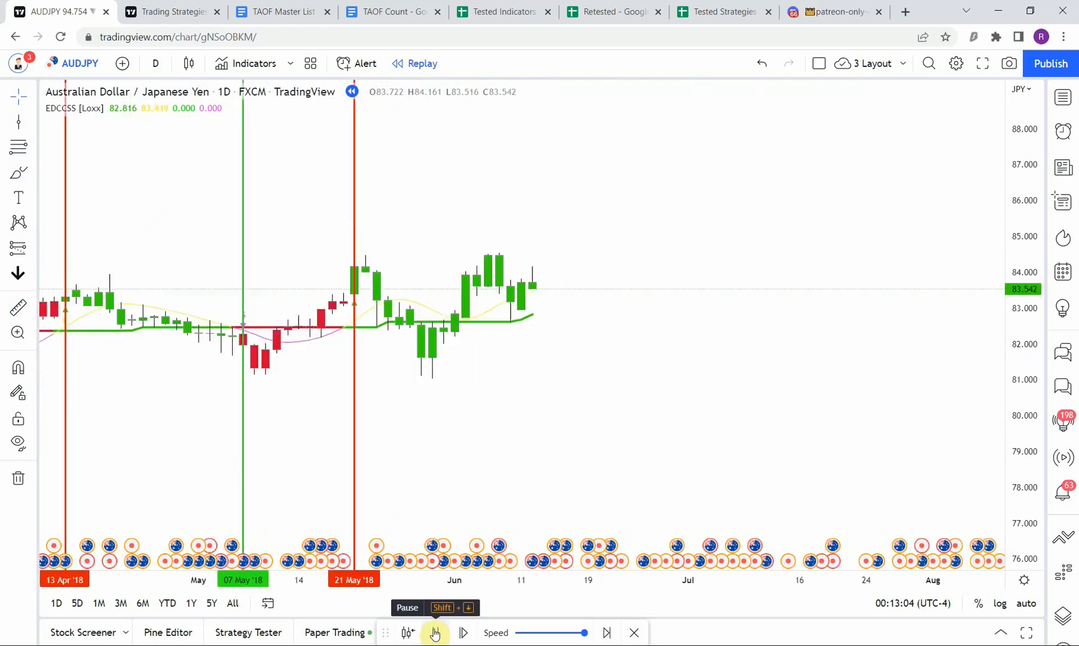
click(434, 632)
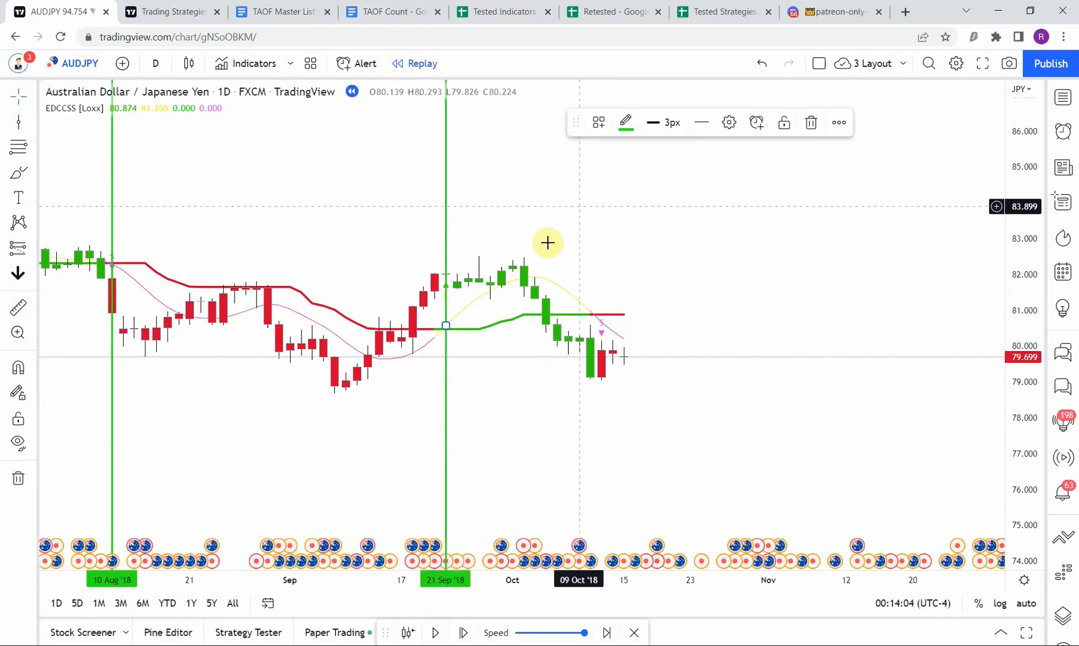
click(463, 632)
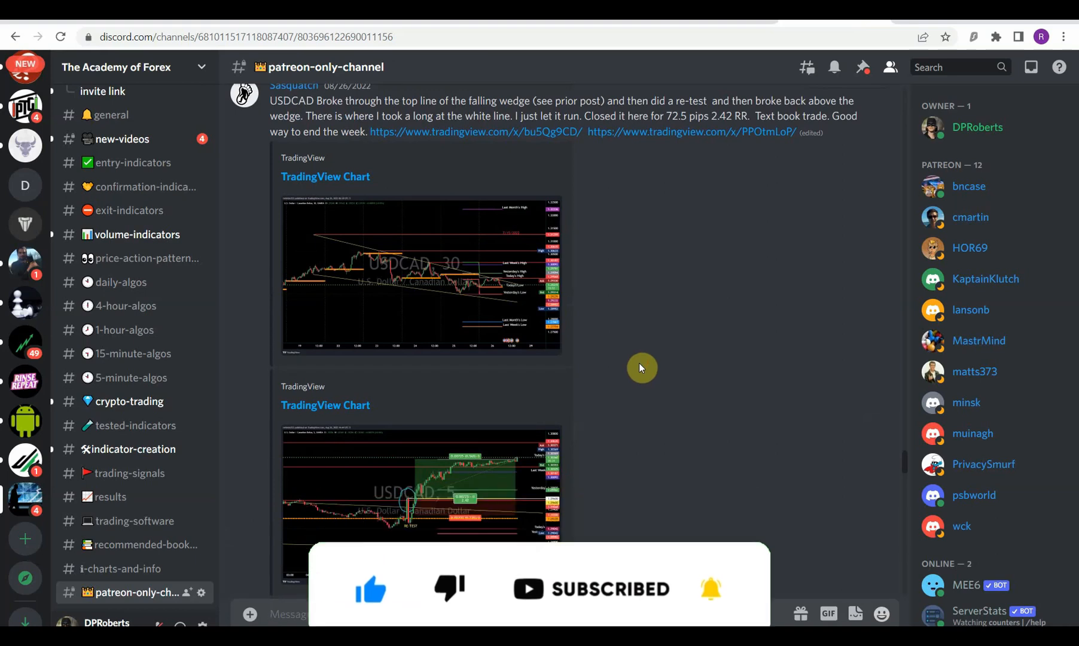
mouse_move(694, 435)
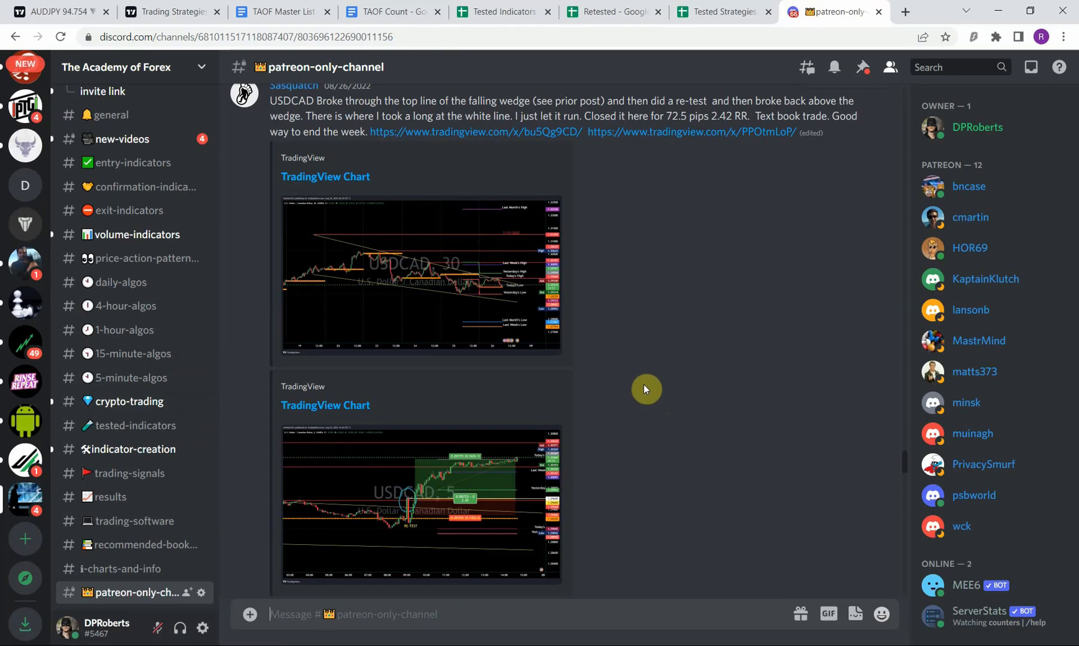
mouse_move(632, 365)
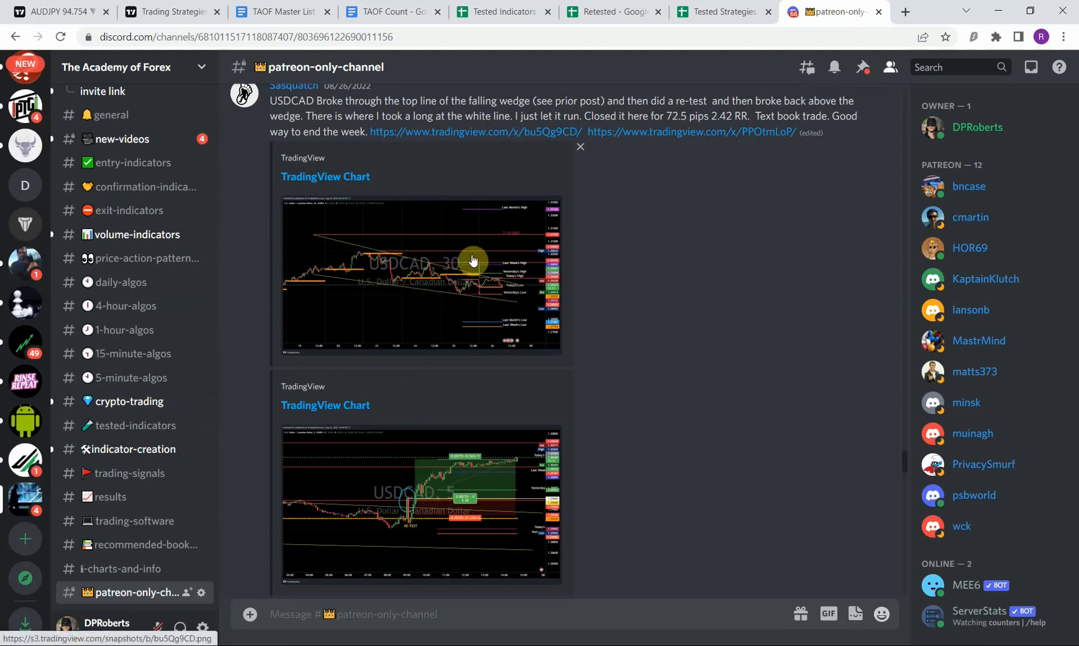
mouse_move(629, 411)
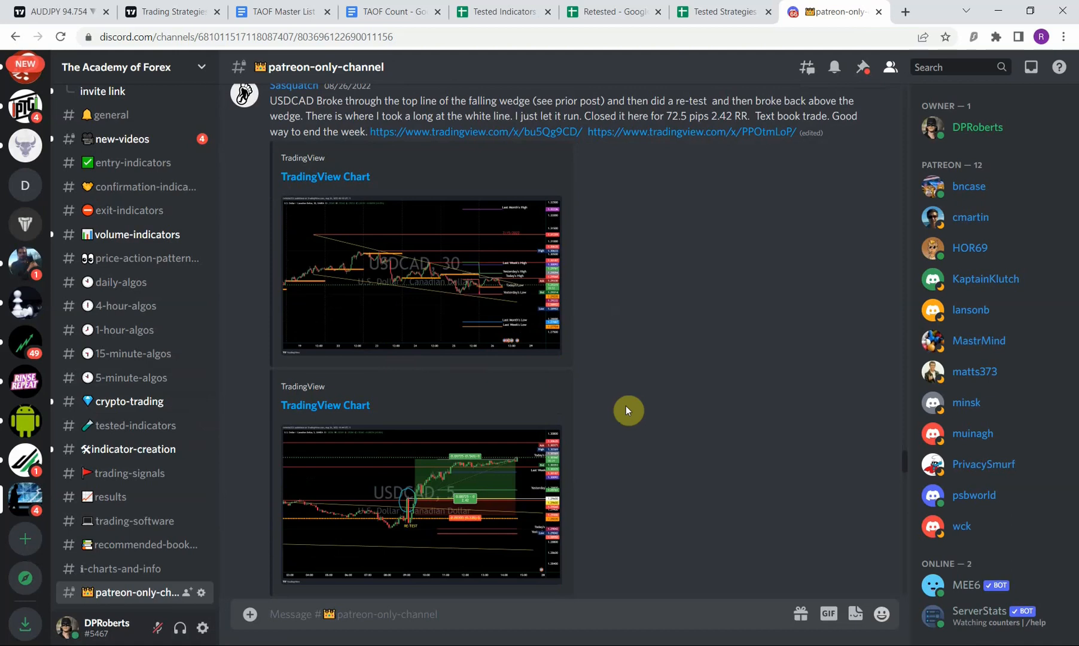
mouse_move(632, 411)
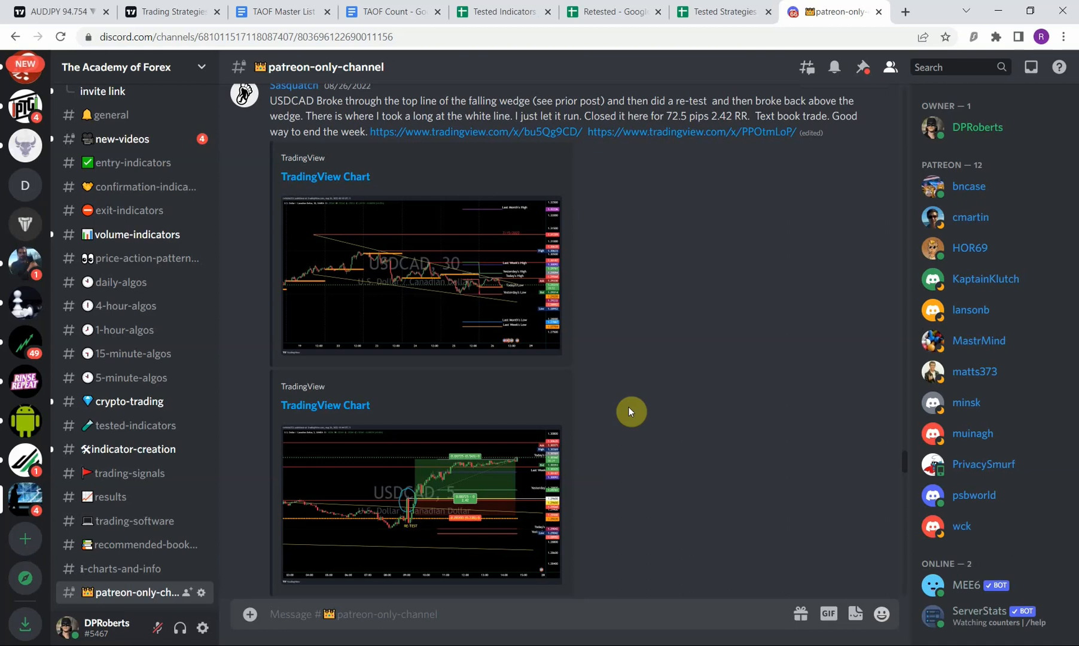
Step: Leave the Discord patreon-only channel and return to the AUDJPY chart
click(54, 12)
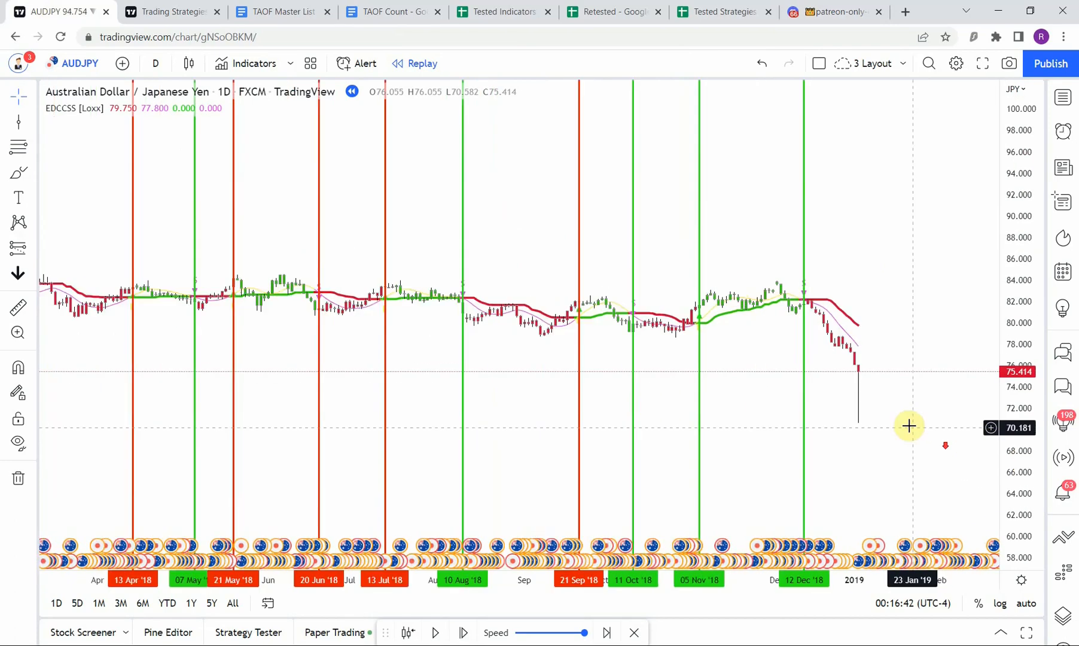
drag(908, 425, 654, 417)
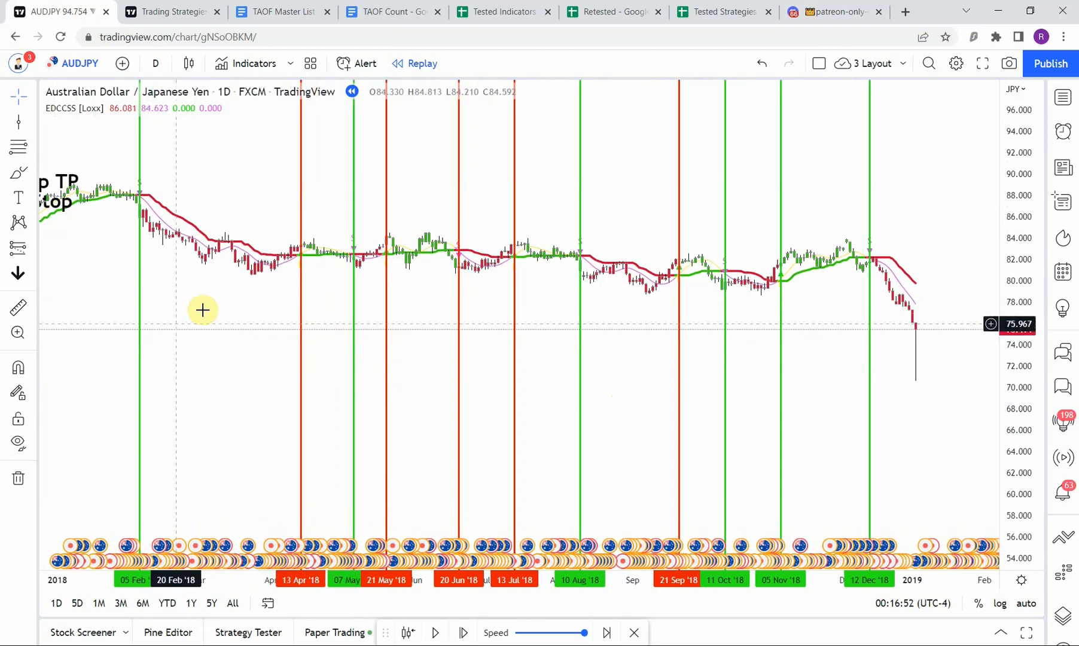
mouse_move(390, 408)
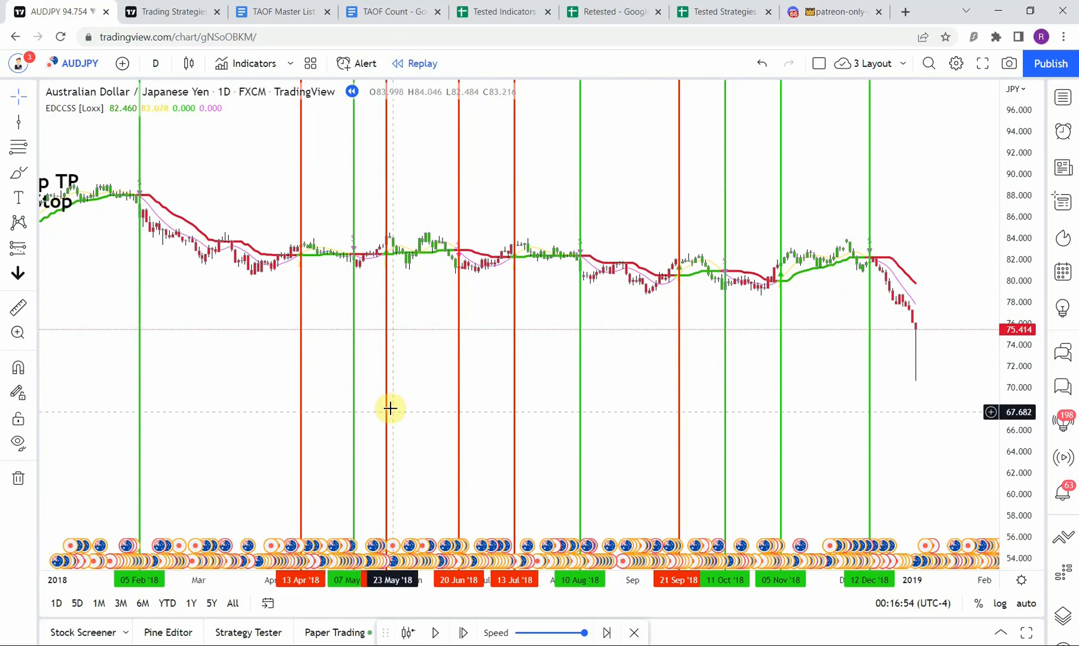
mouse_move(711, 408)
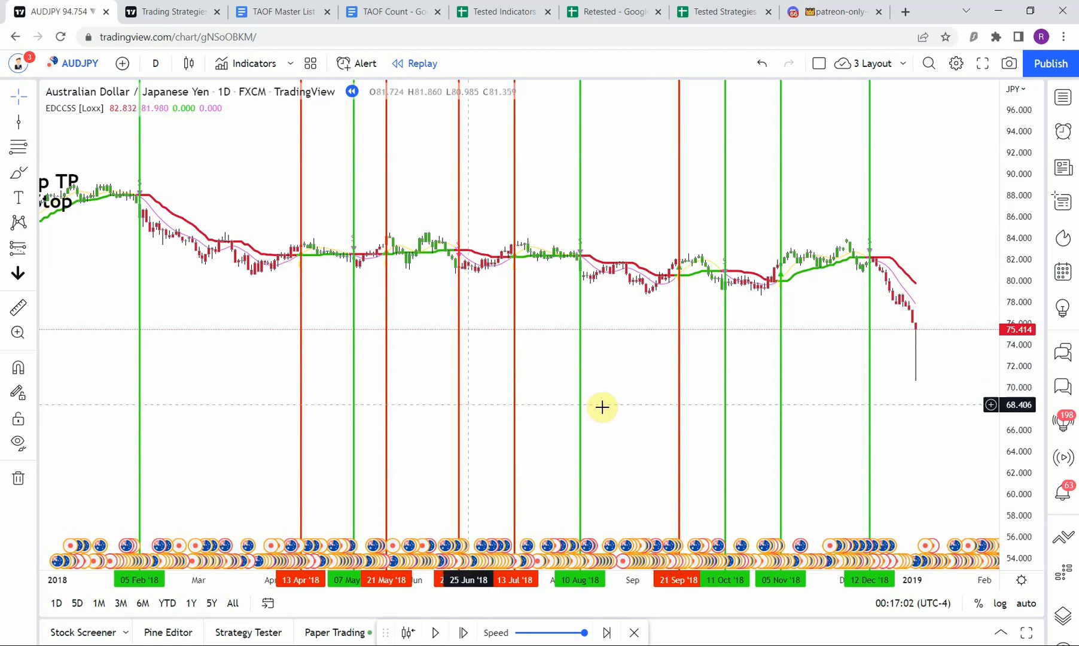
mouse_move(395, 441)
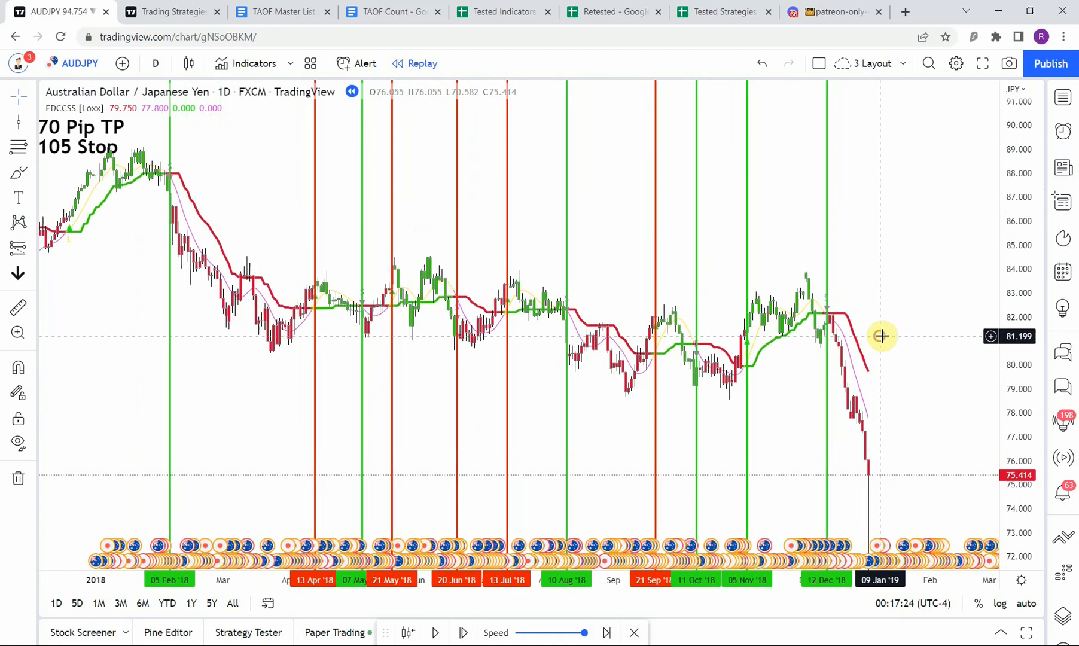
mouse_move(568, 335)
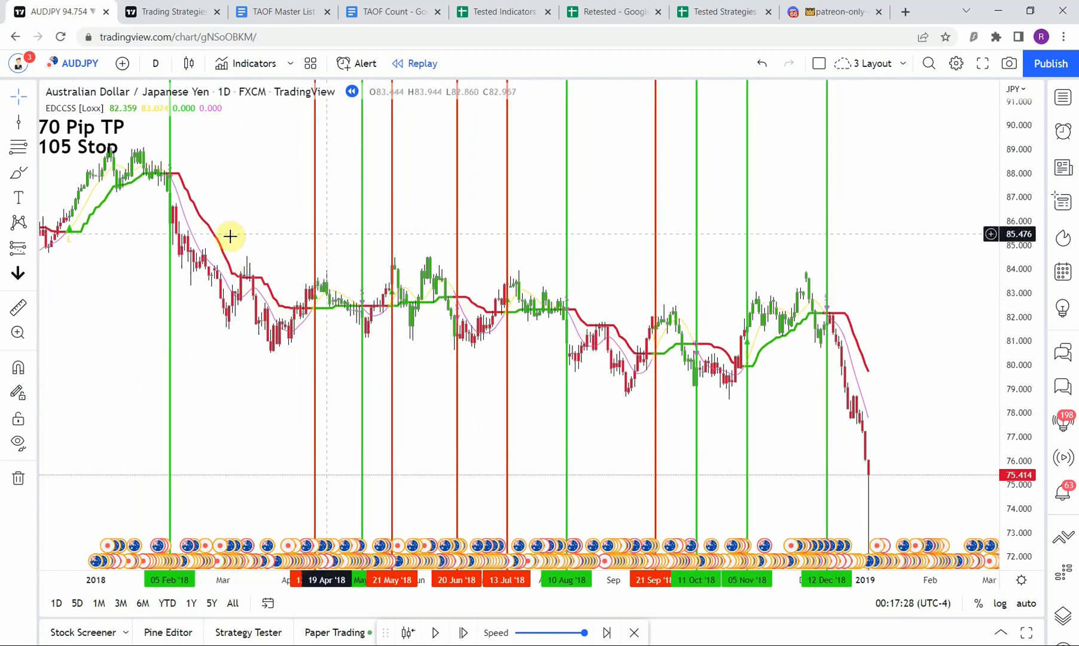
mouse_move(641, 358)
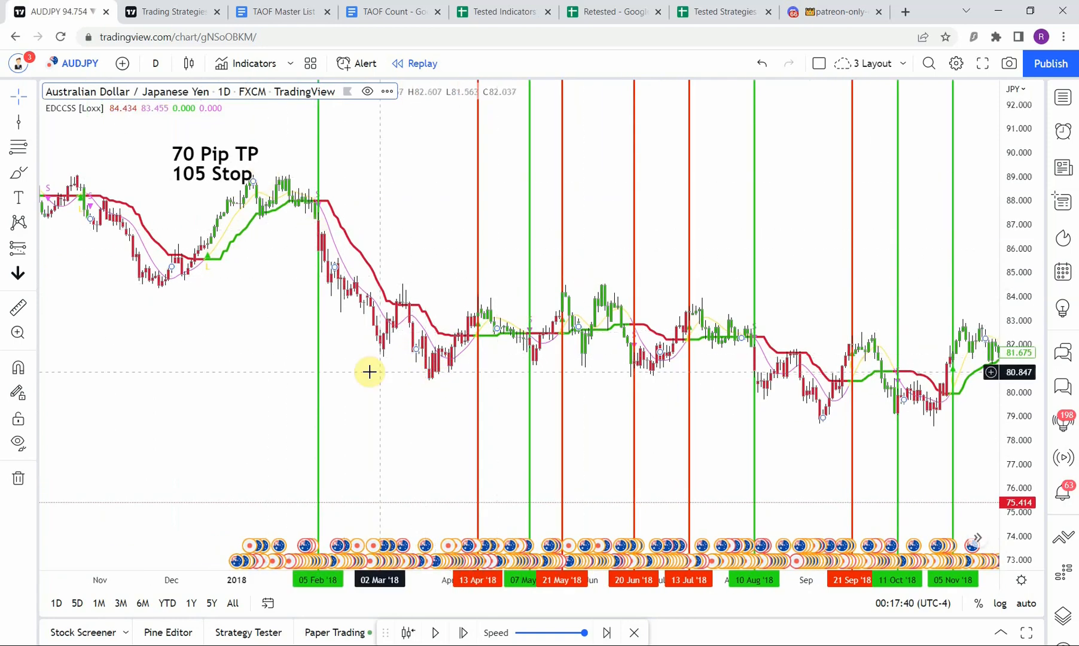
mouse_move(255, 318)
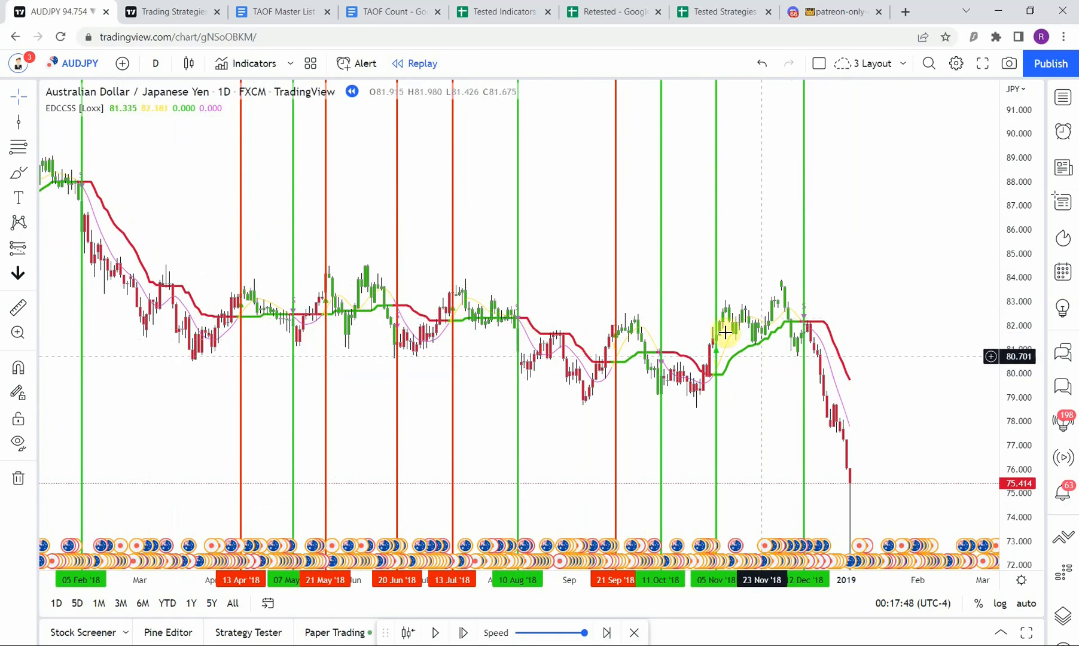
mouse_move(793, 344)
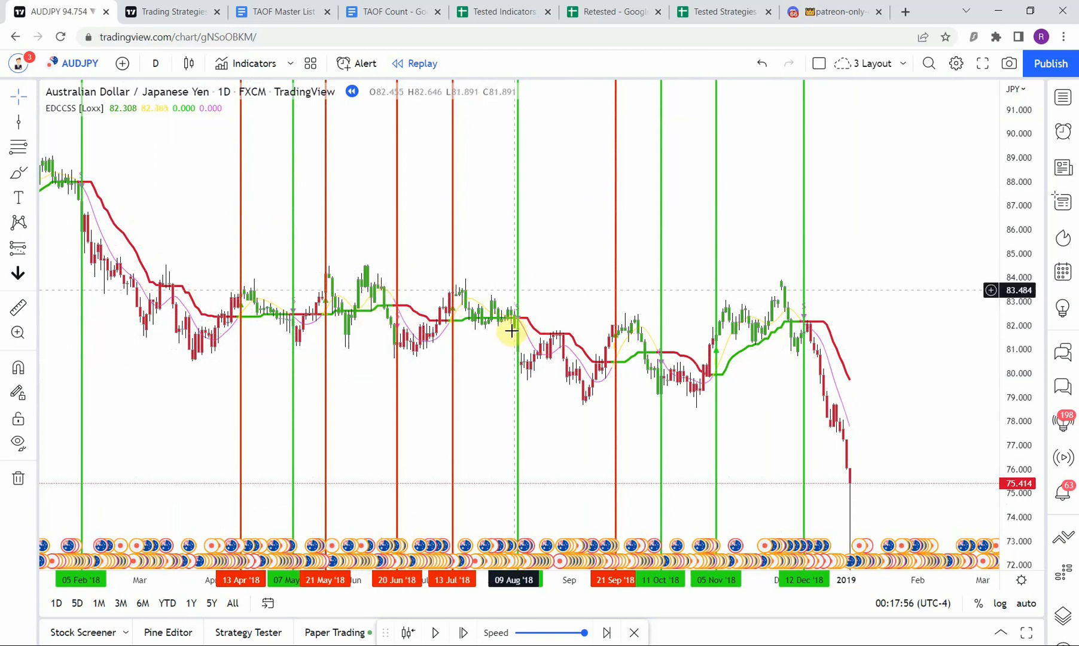
mouse_move(483, 358)
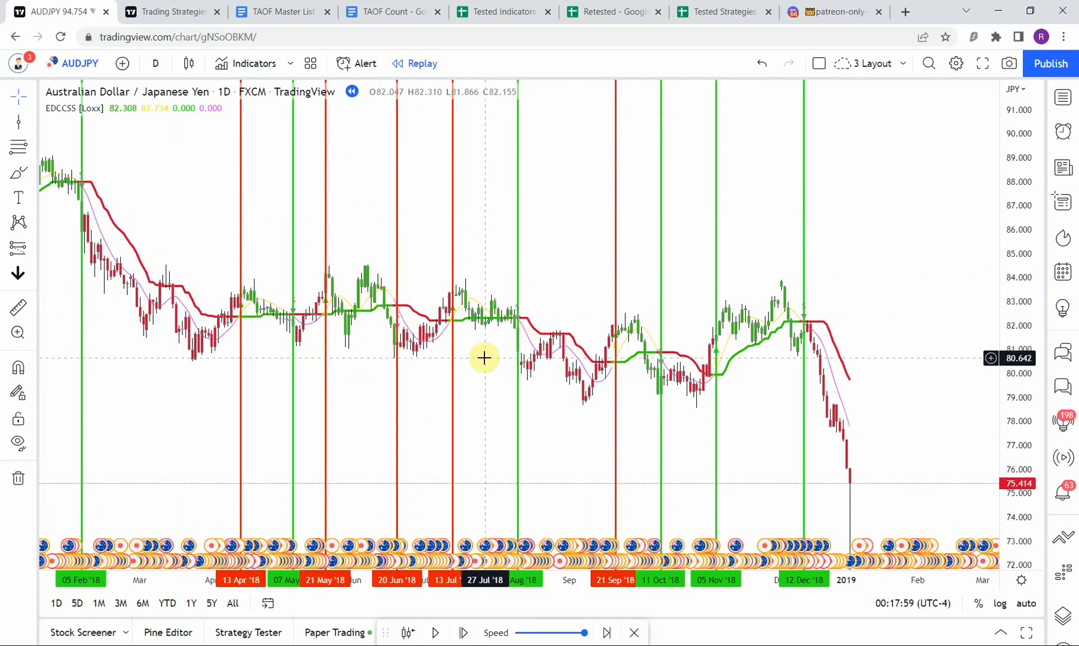
mouse_move(485, 390)
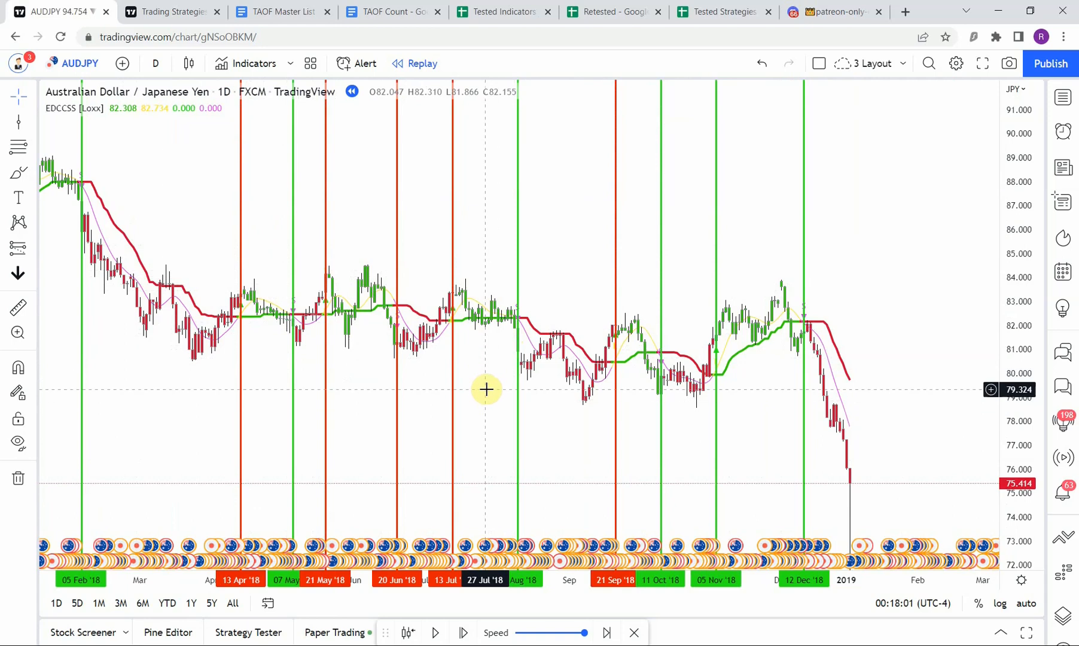